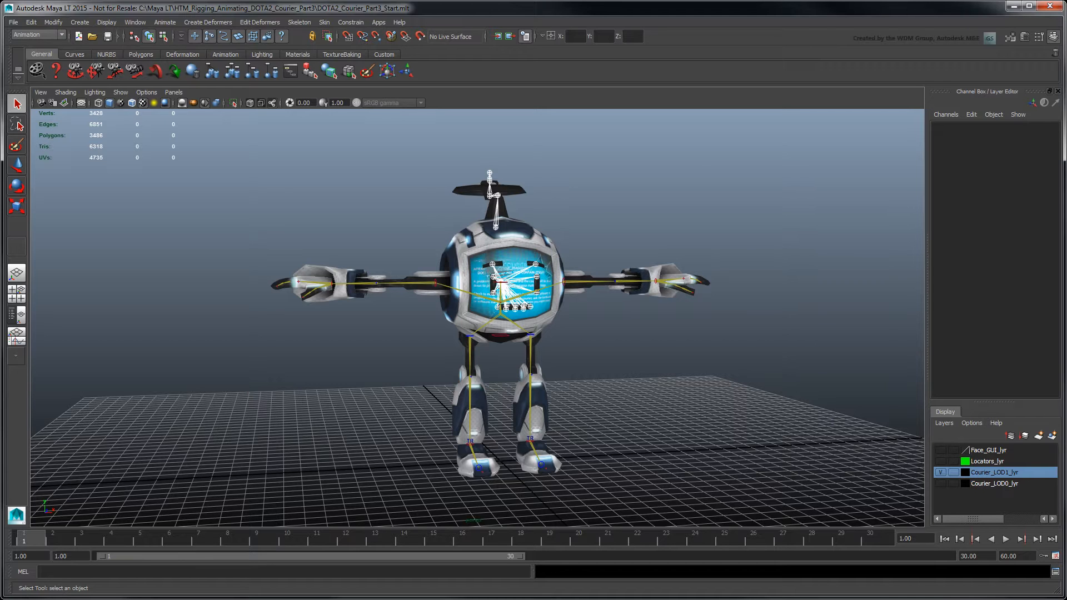
Step: Open Preferences on the Settings category and keep the Time unit at NTSC (30 fps)
{"action": "left_click", "coordinate": [1051, 539]}
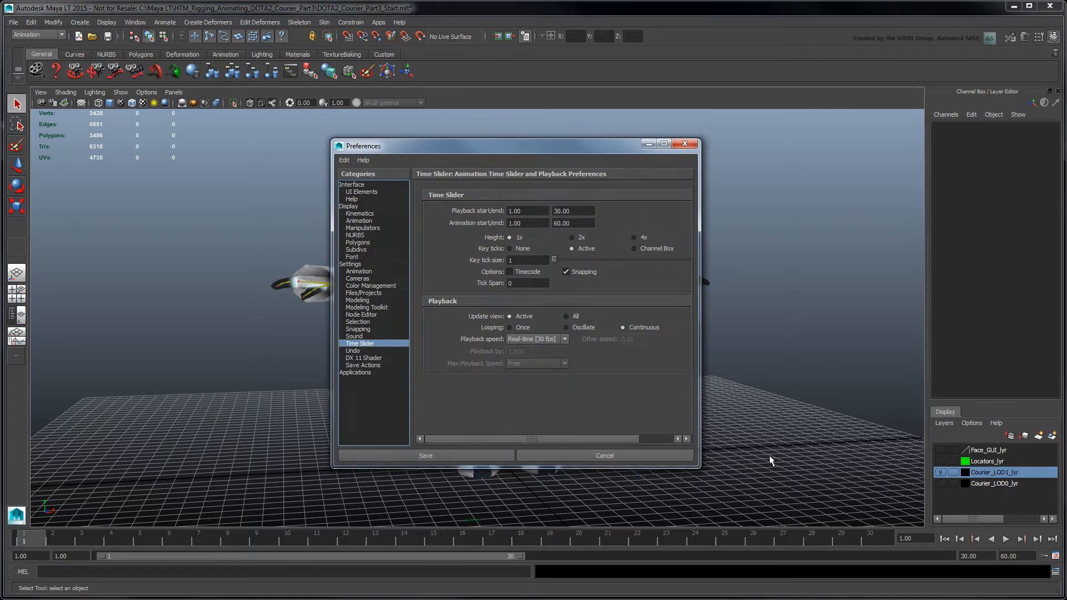
{"action": "left_click", "coordinate": [349, 264]}
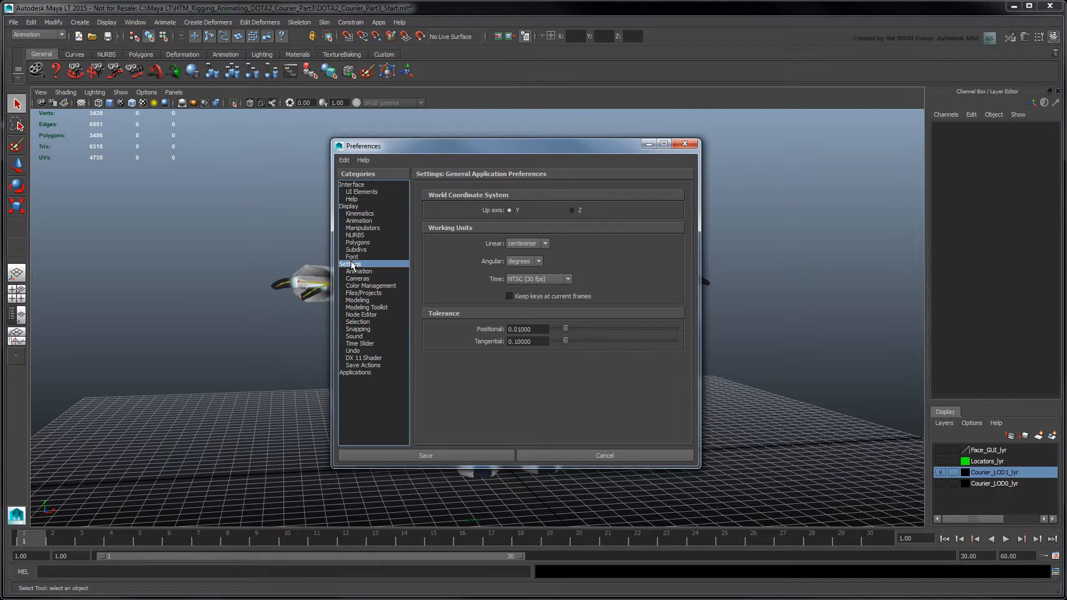
{"action": "left_click", "coordinate": [567, 279]}
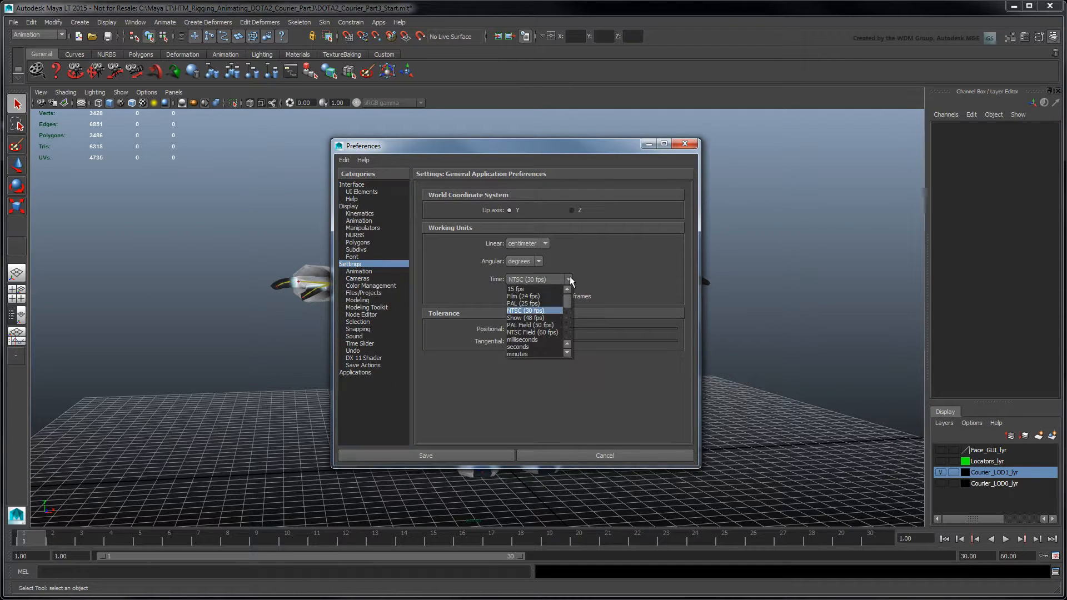
{"action": "left_click", "coordinate": [524, 310]}
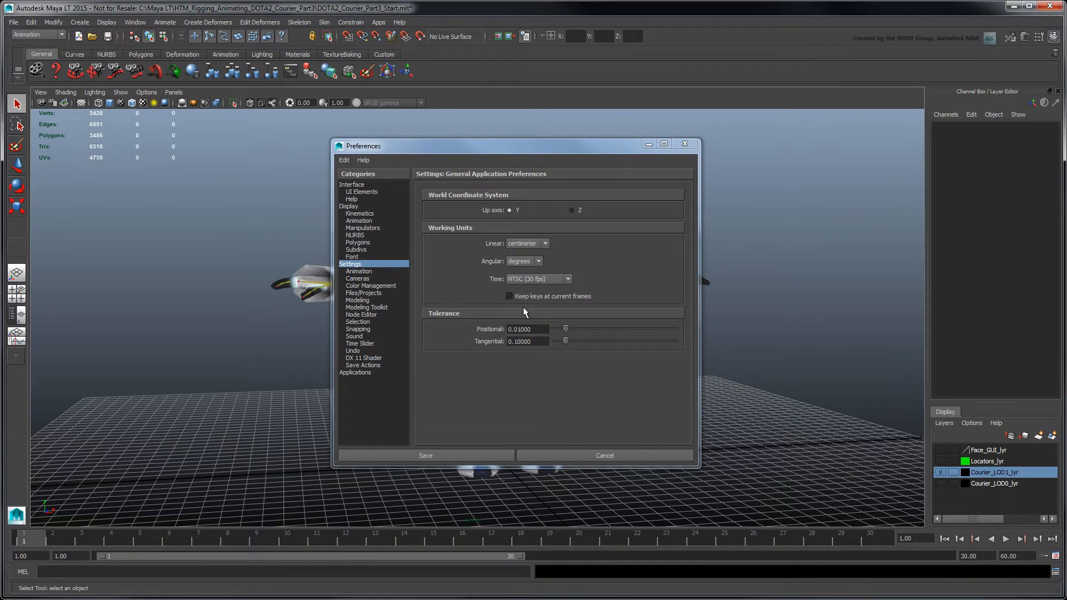
Step: In Animation preferences, enable Auto key, set Flat default in-tangents and choose the out-tangent default
{"action": "left_click", "coordinate": [359, 271]}
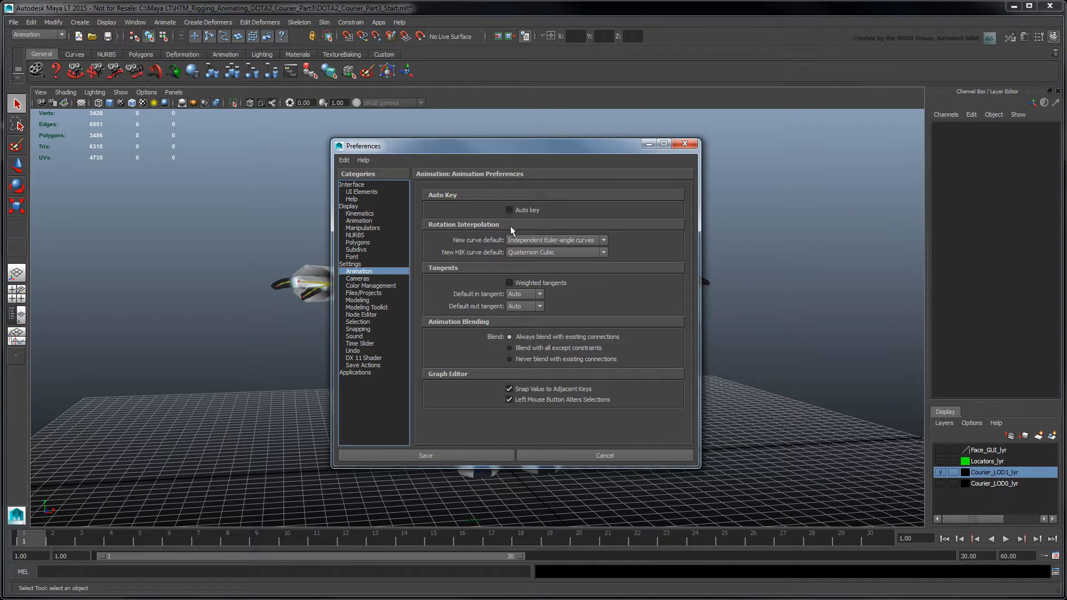
{"action": "left_click", "coordinate": [509, 210]}
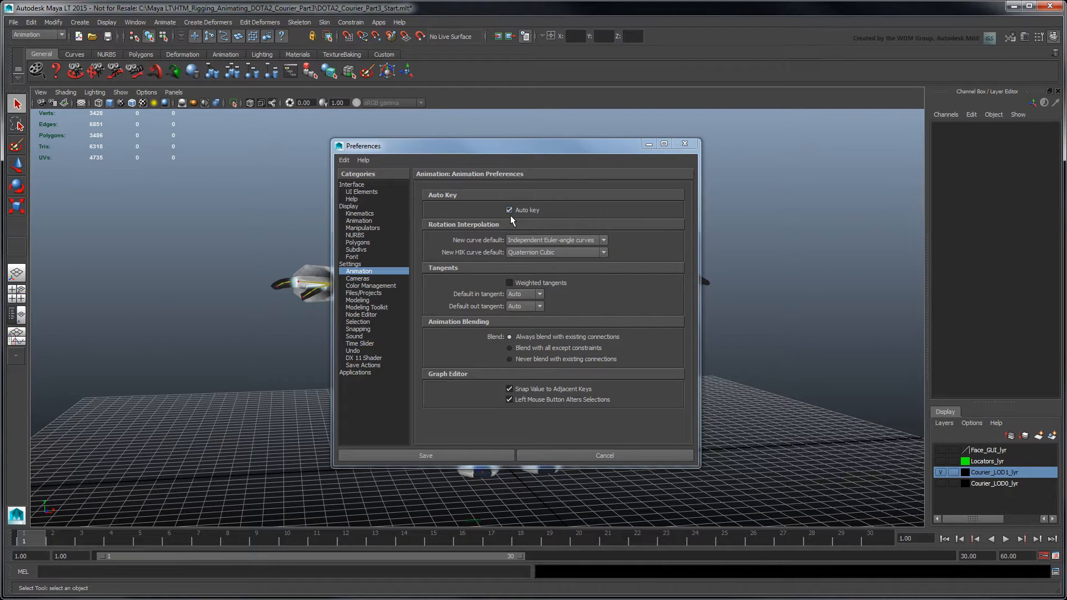
{"action": "left_click", "coordinate": [540, 294]}
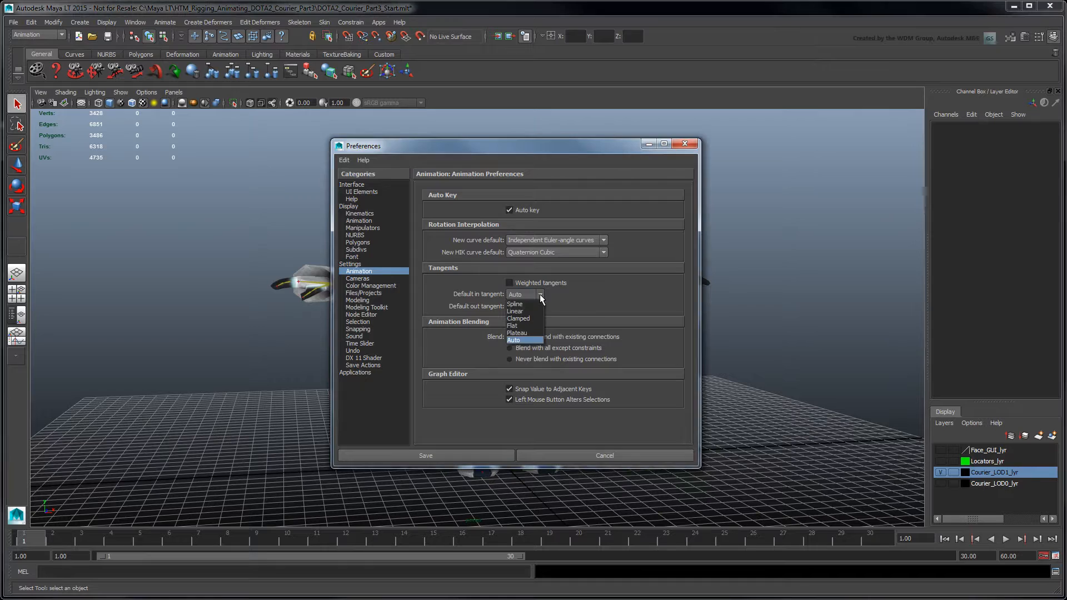
{"action": "left_click", "coordinate": [512, 326]}
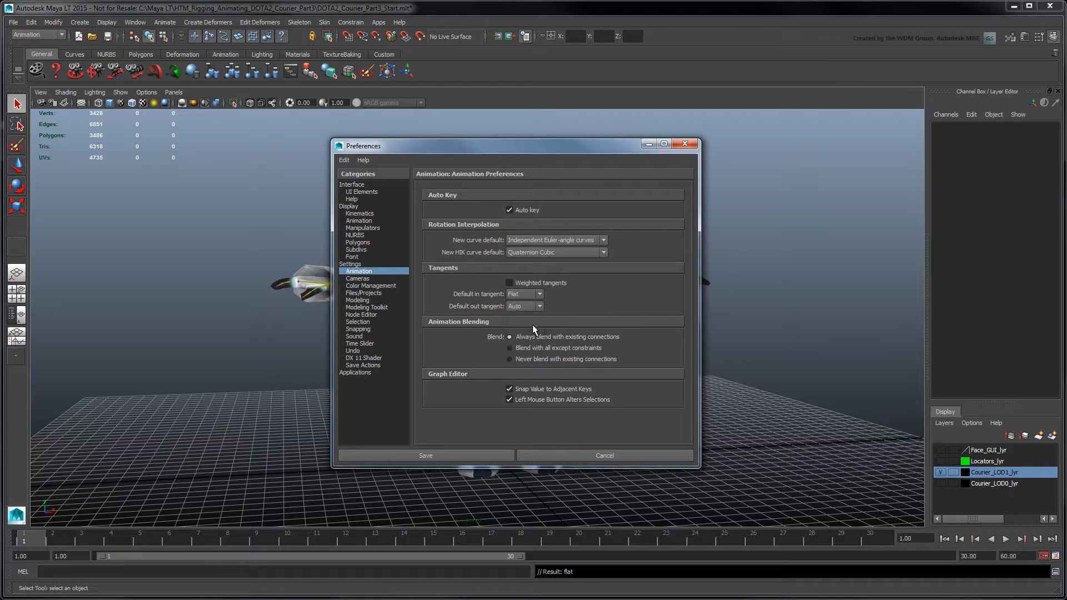
{"action": "left_click", "coordinate": [539, 306]}
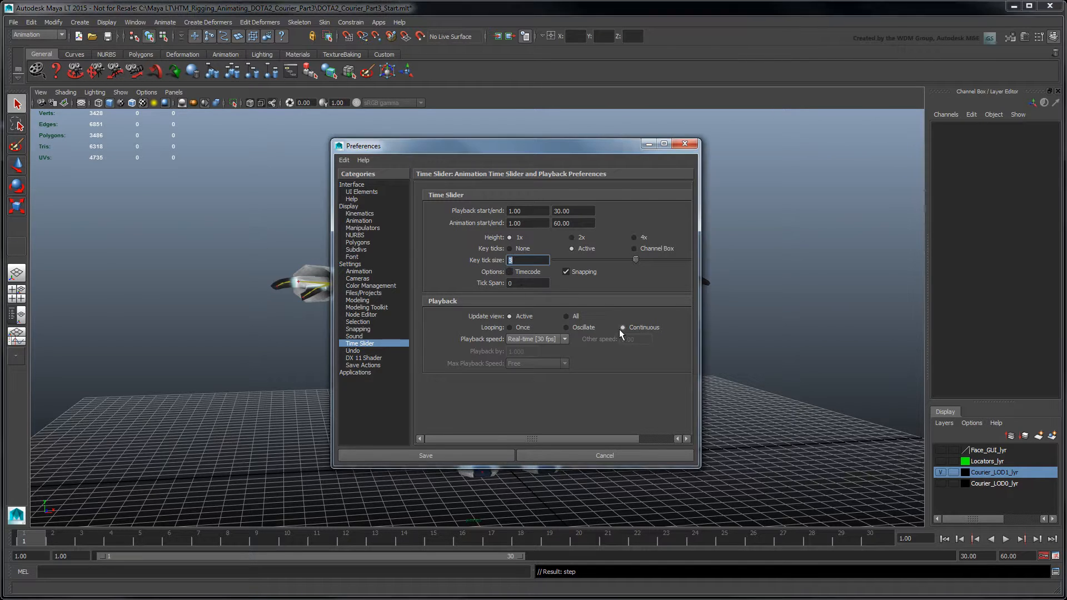
Step: Keep playback speed at Real-time [30 fps] and save the preferences
{"action": "left_click", "coordinate": [564, 339]}
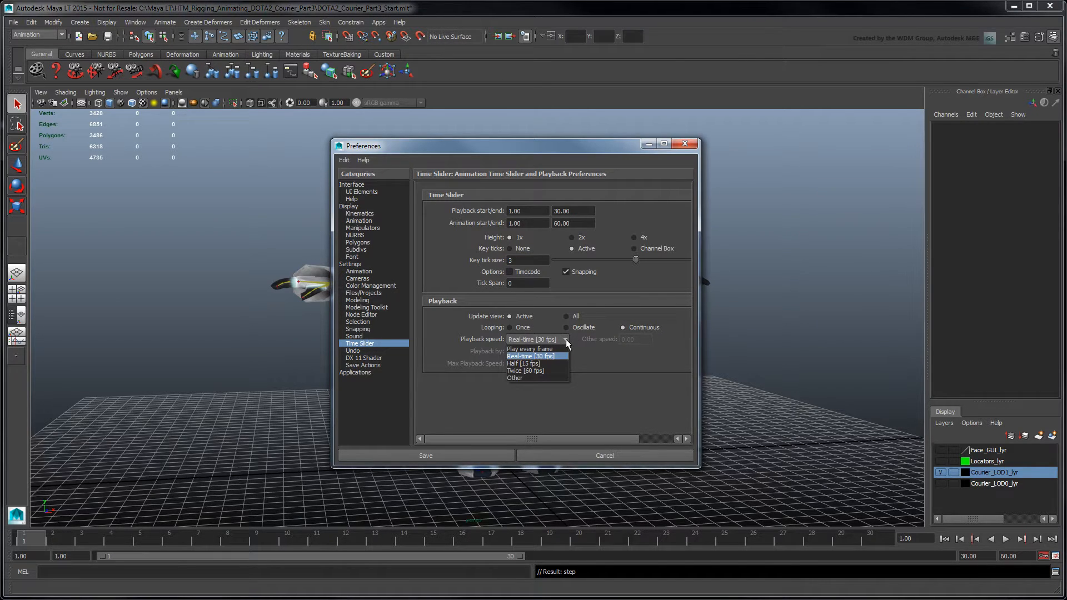
{"action": "left_click", "coordinate": [531, 356]}
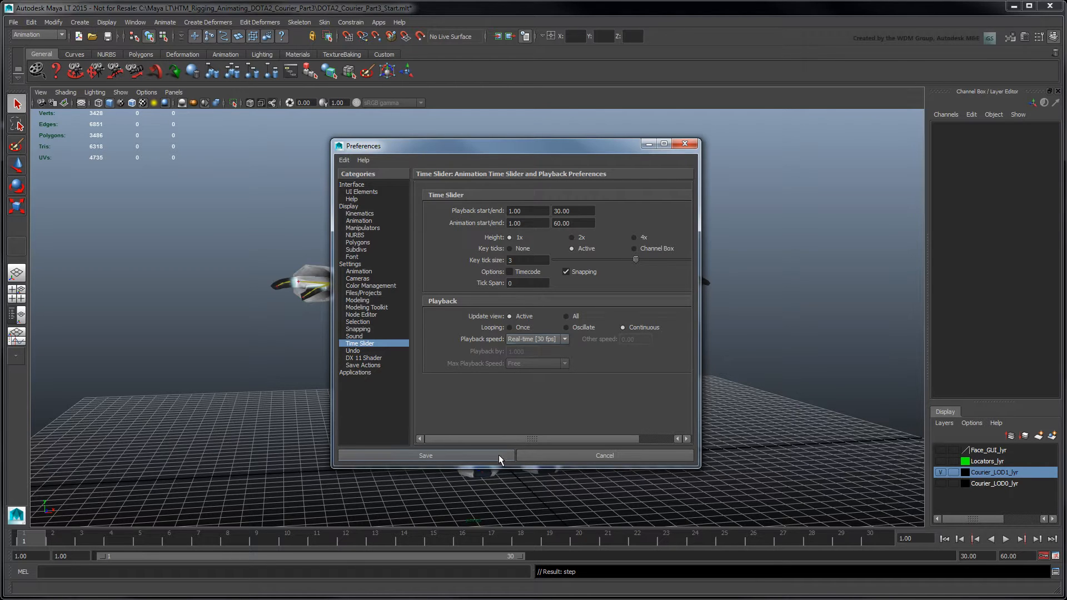
{"action": "left_click", "coordinate": [426, 455]}
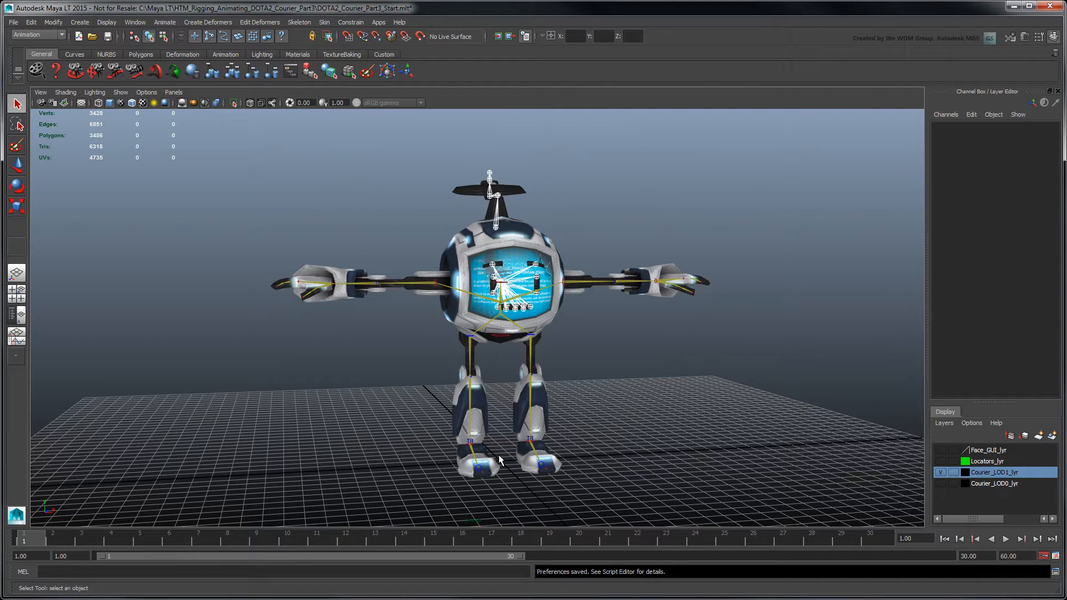
Step: Switch to the Persp/Outliner layout and expand the Courier_Ctrl_Reference group
{"action": "left_click", "coordinate": [298, 22]}
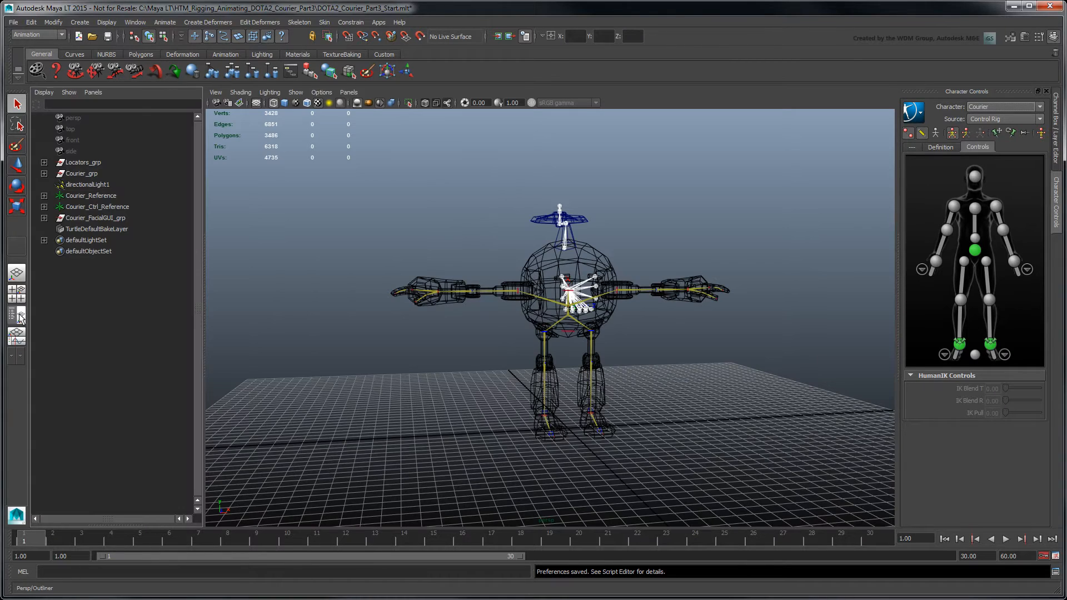
{"action": "left_click", "coordinate": [44, 206]}
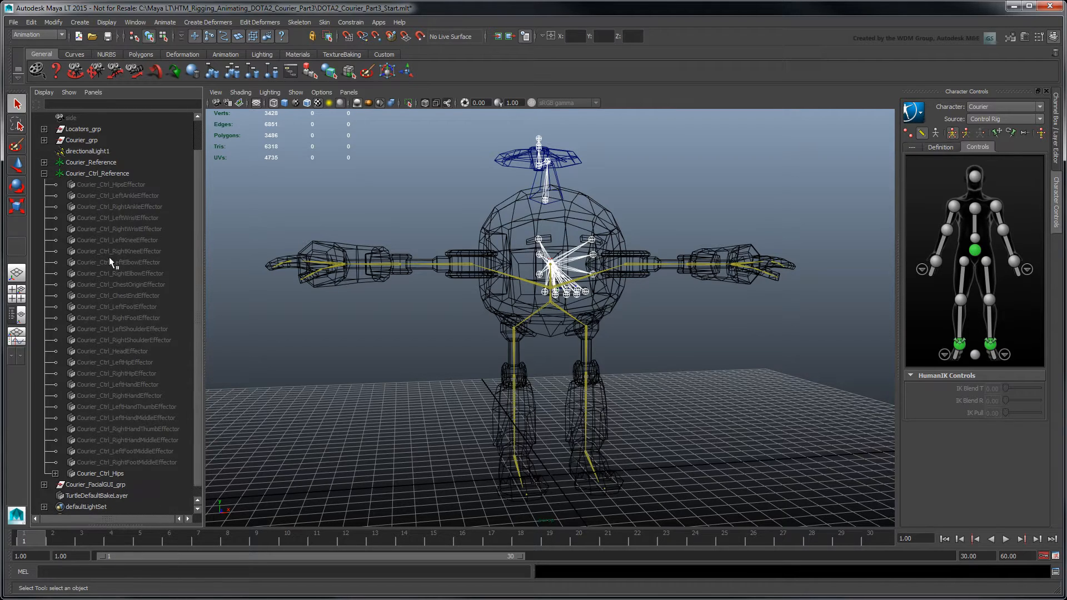
Step: Show all selected Courier effectors as radius-3 spheres and break their channel connections
{"action": "left_click", "coordinate": [111, 184]}
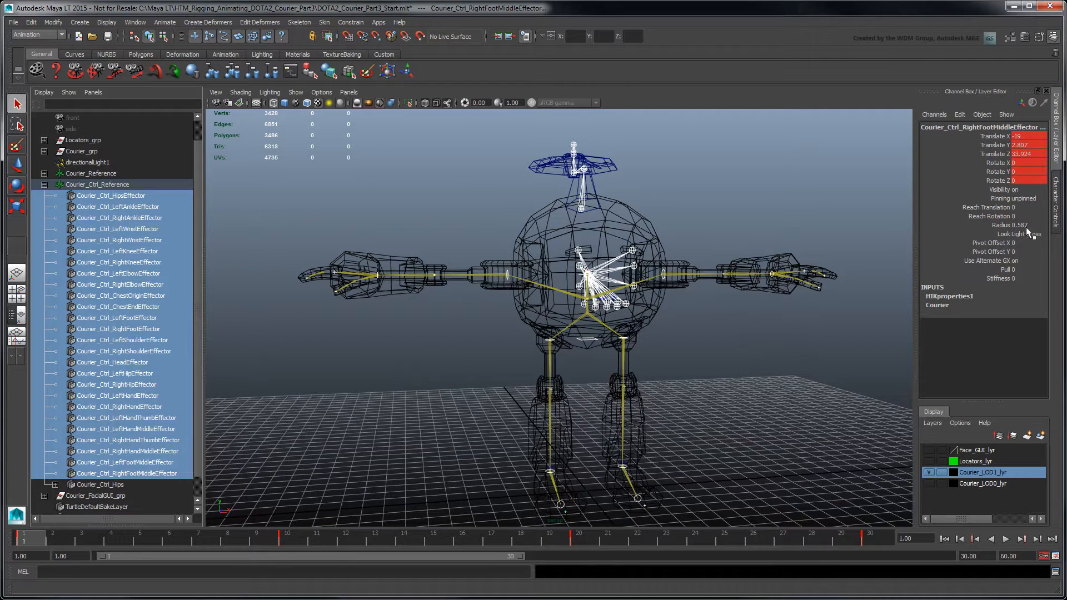
{"action": "left_click", "coordinate": [1021, 233]}
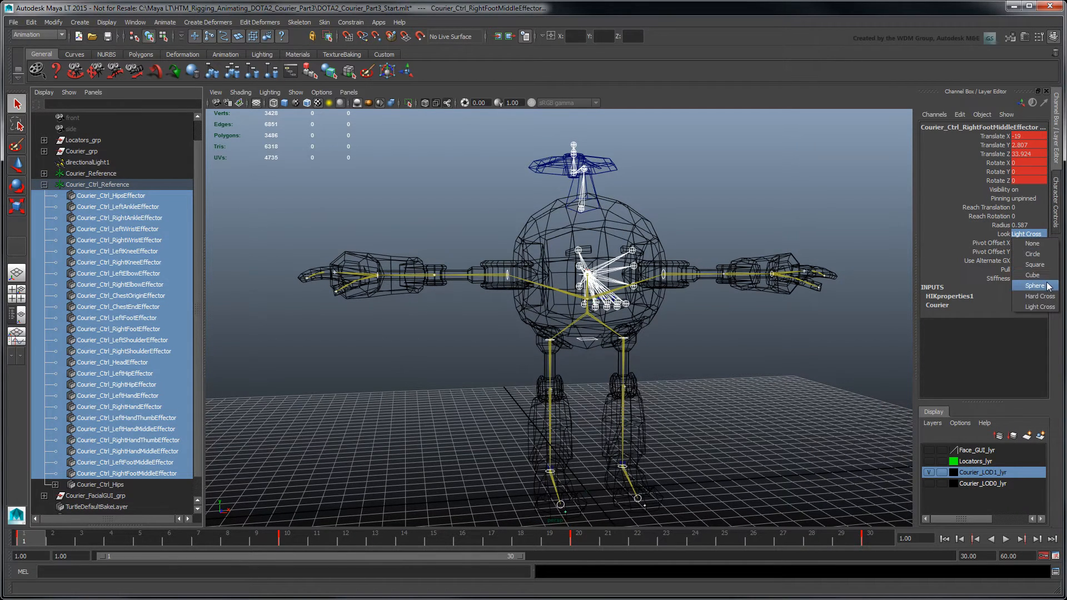
{"action": "left_click", "coordinate": [1033, 285]}
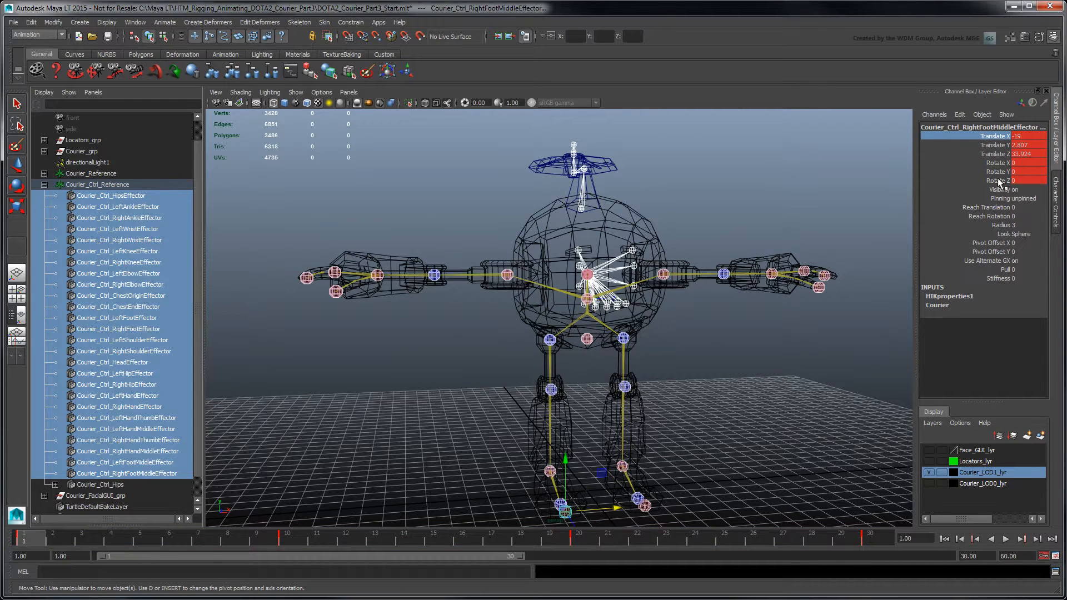
{"action": "right_click", "coordinate": [998, 180]}
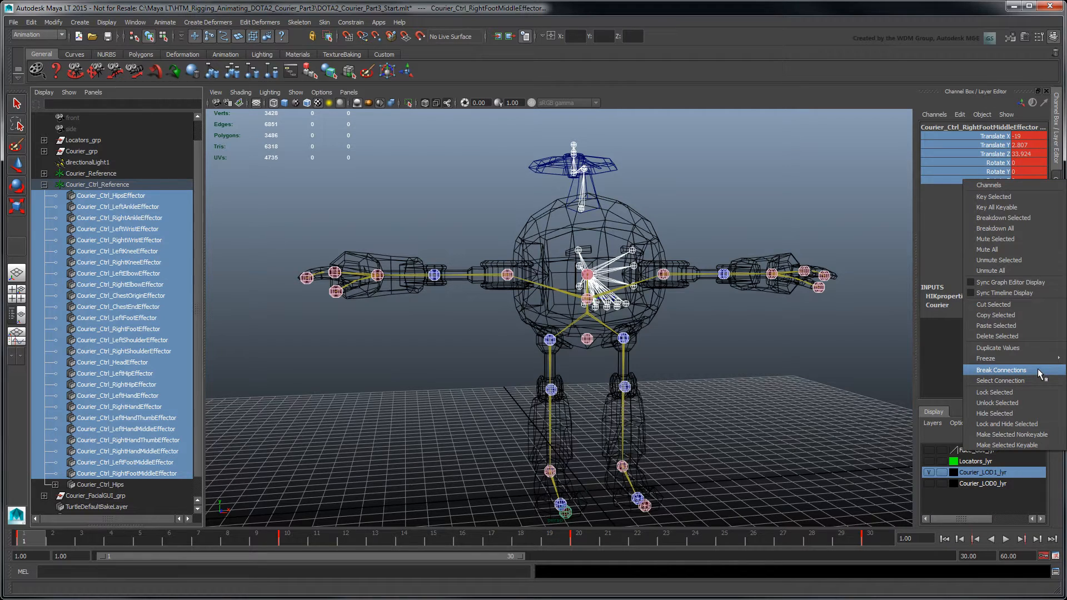
{"action": "left_click", "coordinate": [1000, 370]}
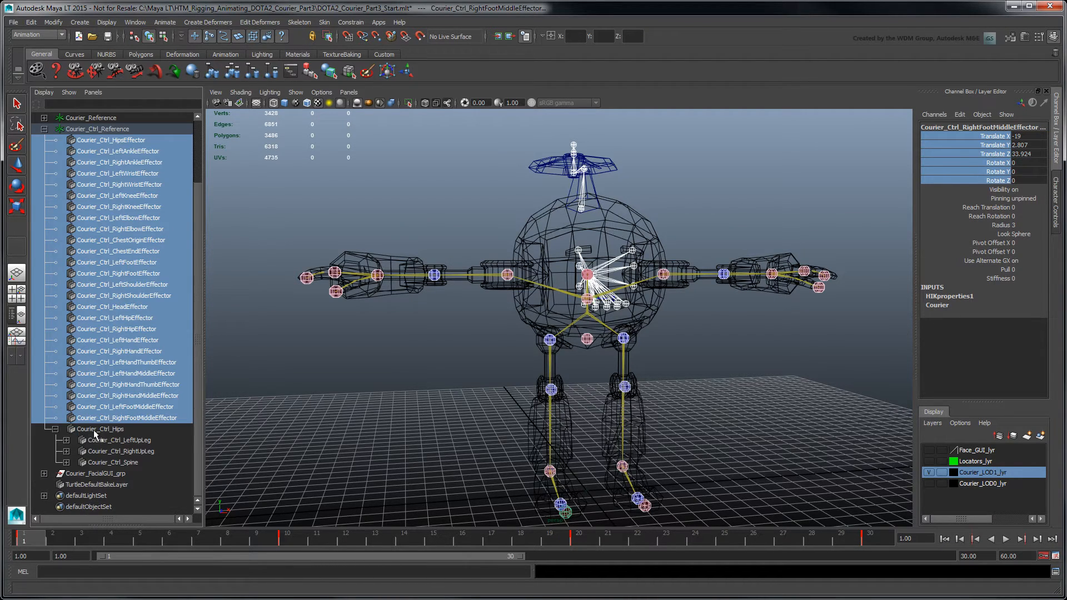
Step: Select the Courier_Ctrl_Hips hierarchy, draw it as radius-2 boxes, and break its rotate connections
{"action": "right_click", "coordinate": [101, 428]}
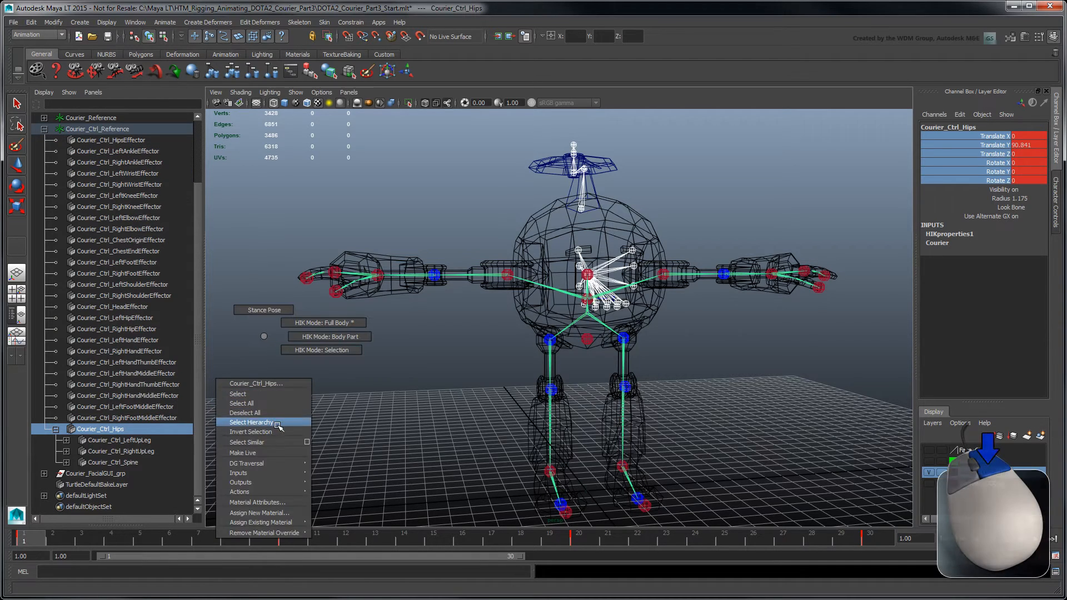
{"action": "left_click", "coordinate": [249, 422]}
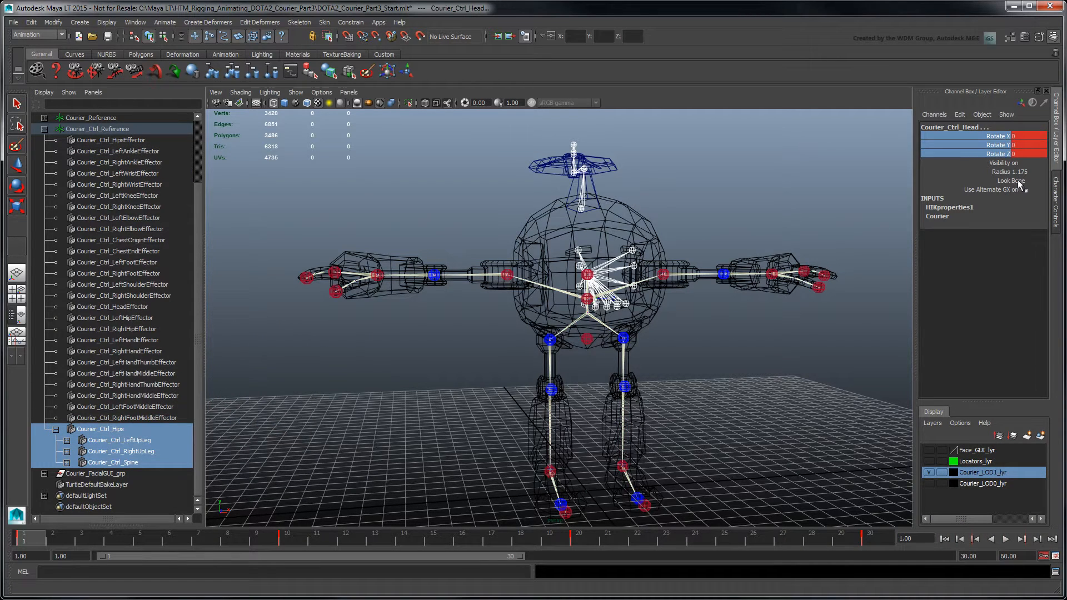
{"action": "left_click", "coordinate": [1019, 180]}
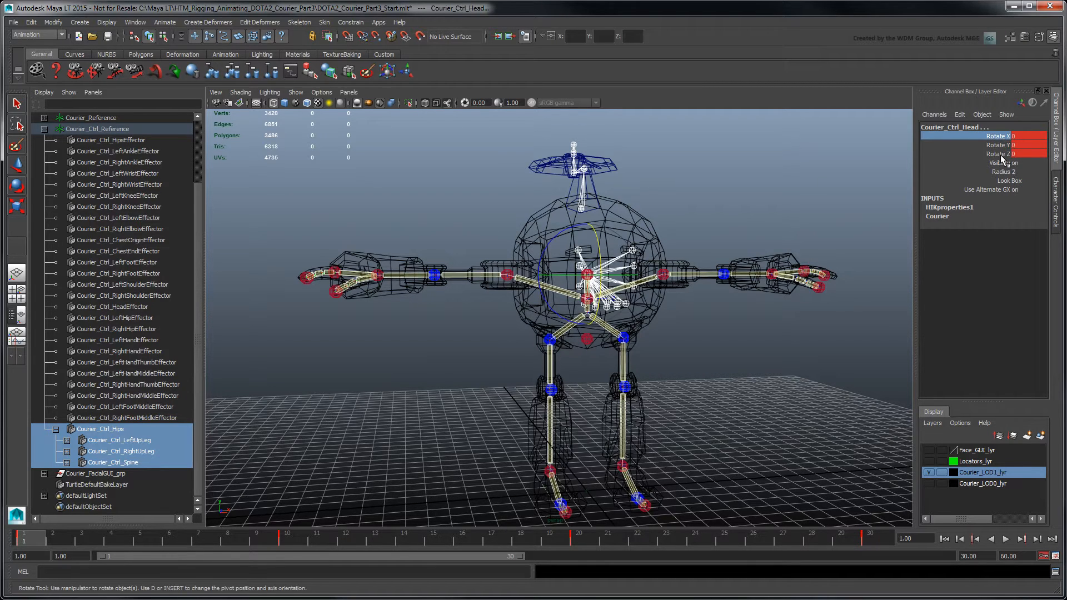
{"action": "right_click", "coordinate": [993, 145]}
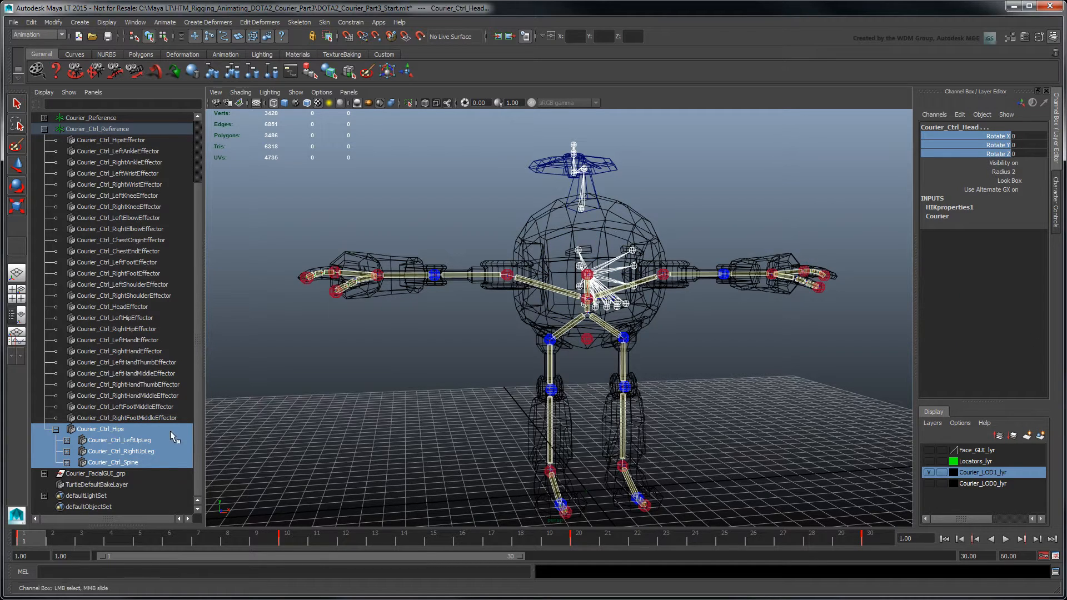
{"action": "left_click", "coordinate": [101, 428]}
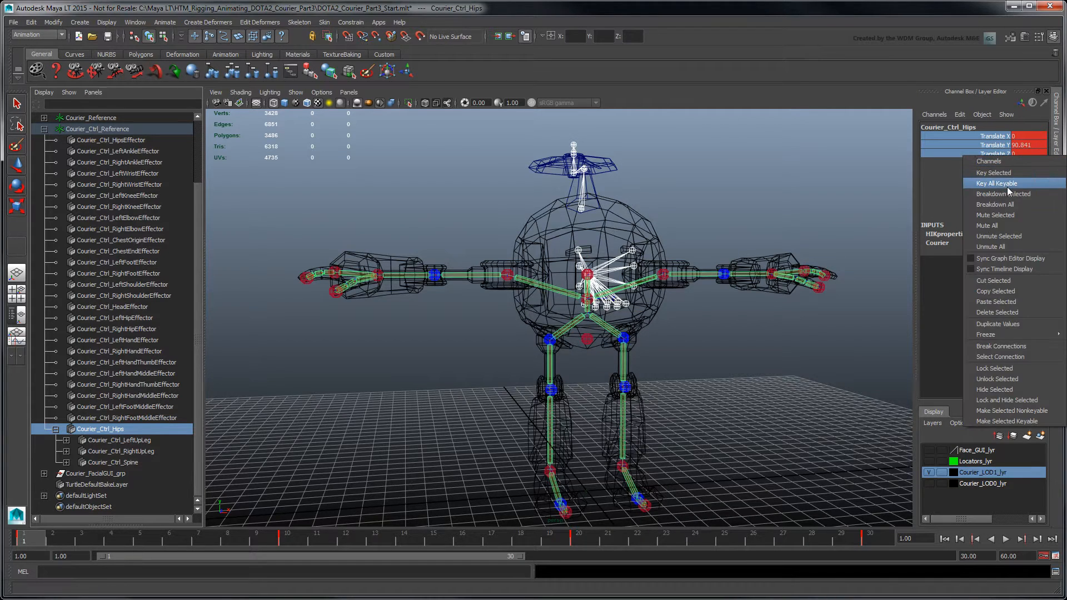
{"action": "left_click", "coordinate": [995, 183]}
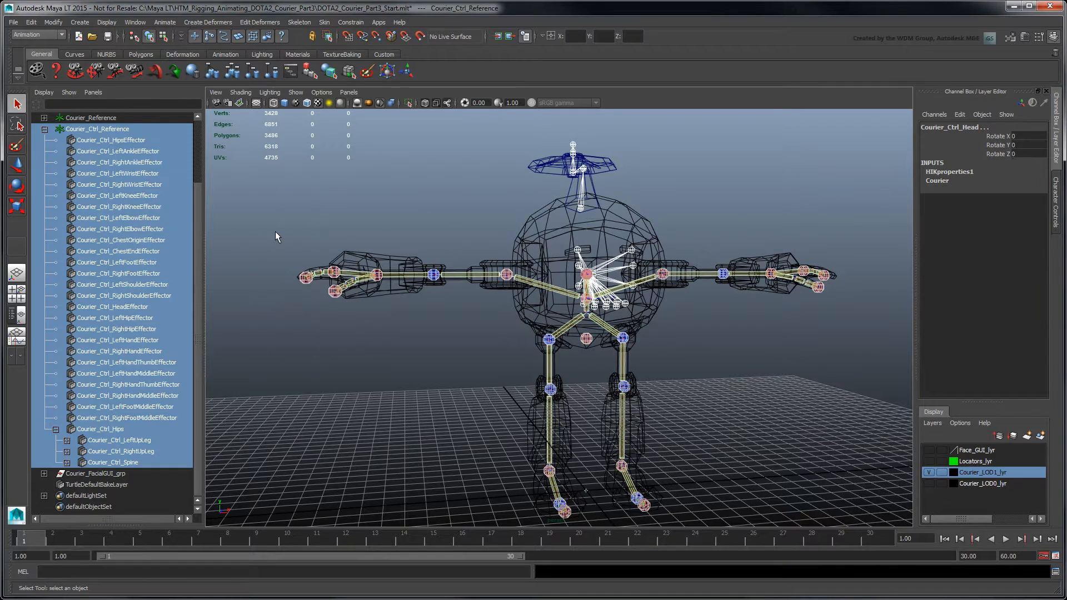
Step: Show local rotation axes on the Courier control rig joints
{"action": "left_click", "coordinate": [106, 22]}
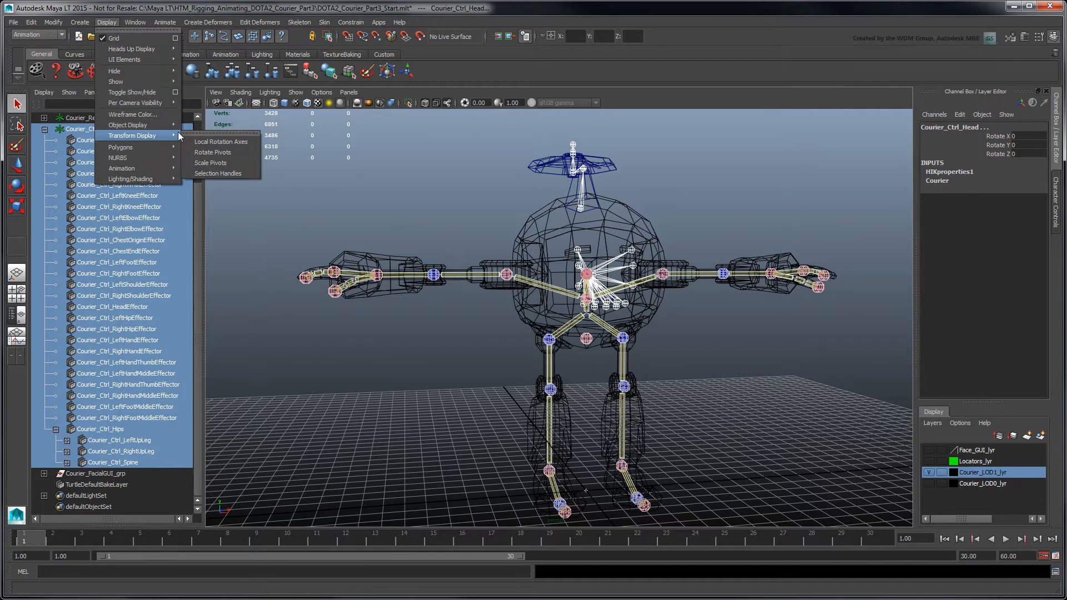
{"action": "left_click", "coordinate": [221, 141]}
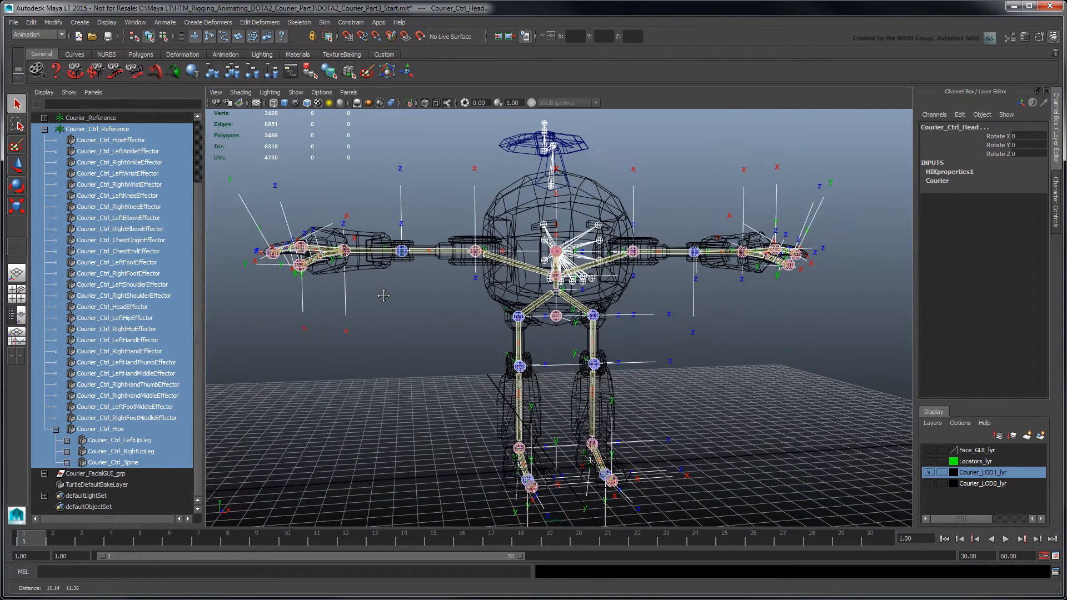
{"action": "left_click", "coordinate": [671, 254]}
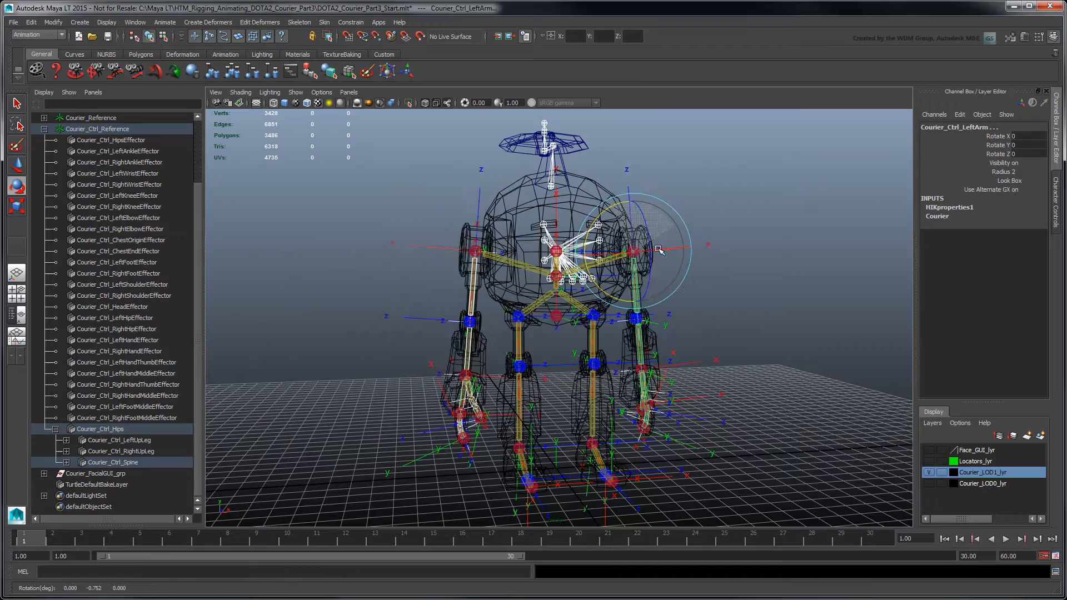
Step: Rotate the arms up to a level T-pose and select both upper-leg joints
{"action": "left_click_drag", "start_coordinate": [660, 249], "coordinate": [647, 214]}
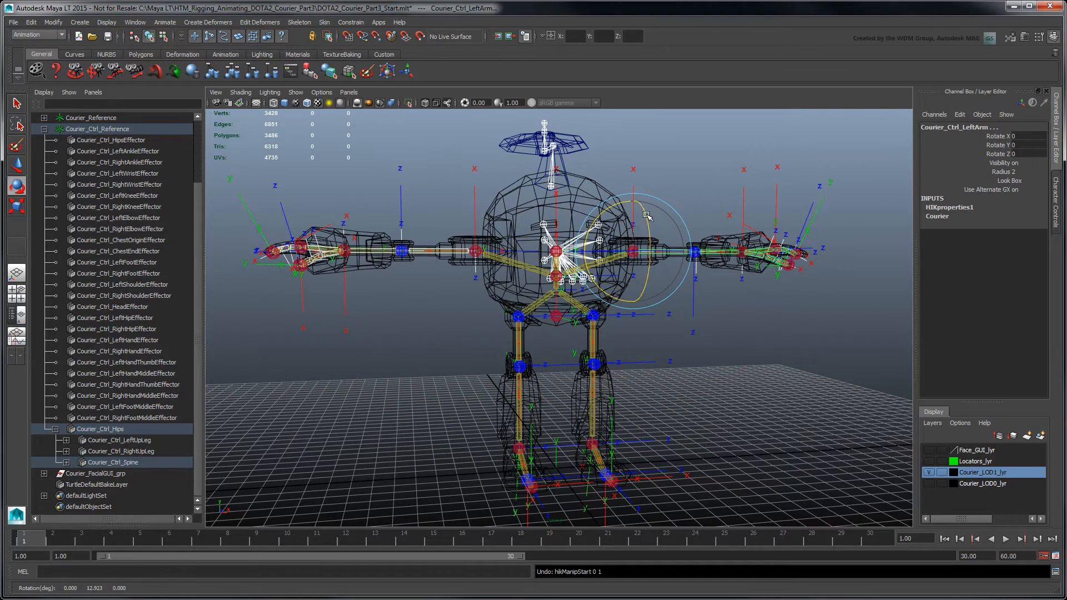
{"action": "left_click_drag", "start_coordinate": [649, 215], "coordinate": [660, 251]}
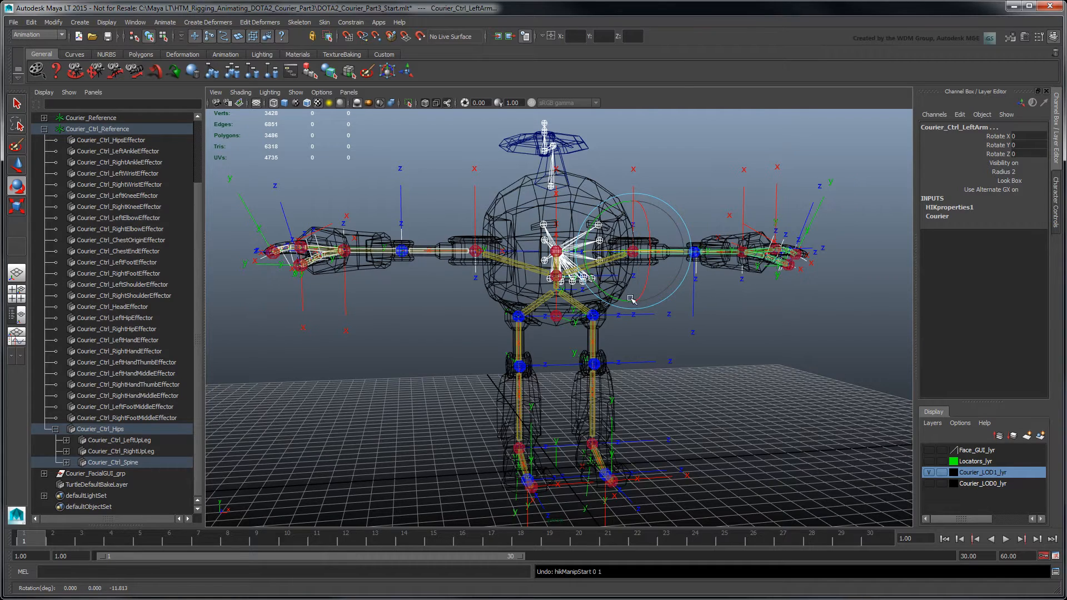
{"action": "left_click", "coordinate": [516, 338]}
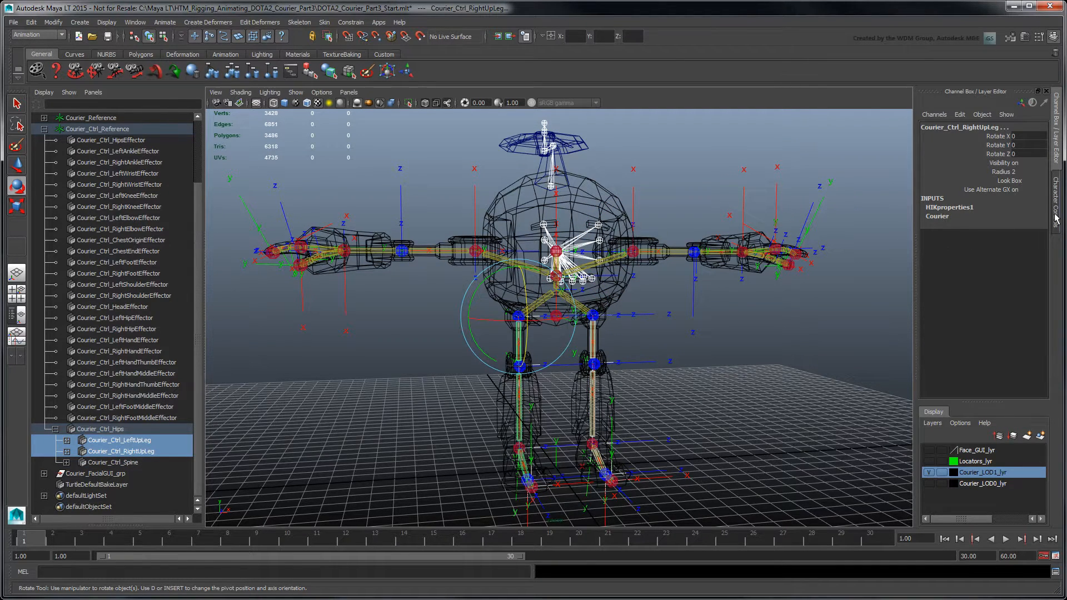
Step: Open the HumanIK Character Controls and swing both upper-leg joints to test rotation
{"action": "left_click", "coordinate": [1025, 133]}
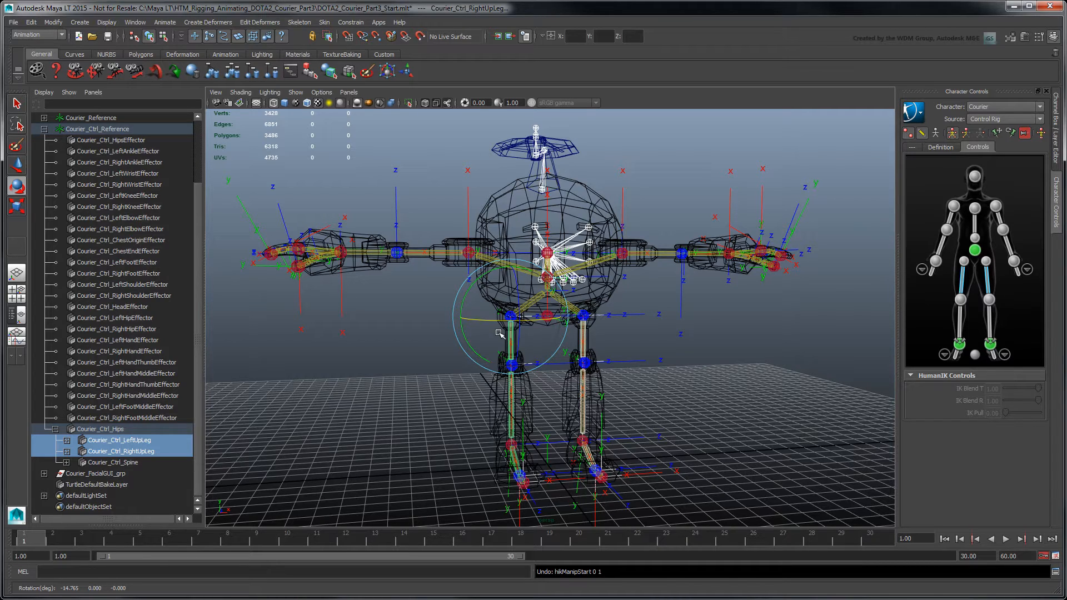
{"action": "left_click_drag", "start_coordinate": [499, 333], "coordinate": [611, 302]}
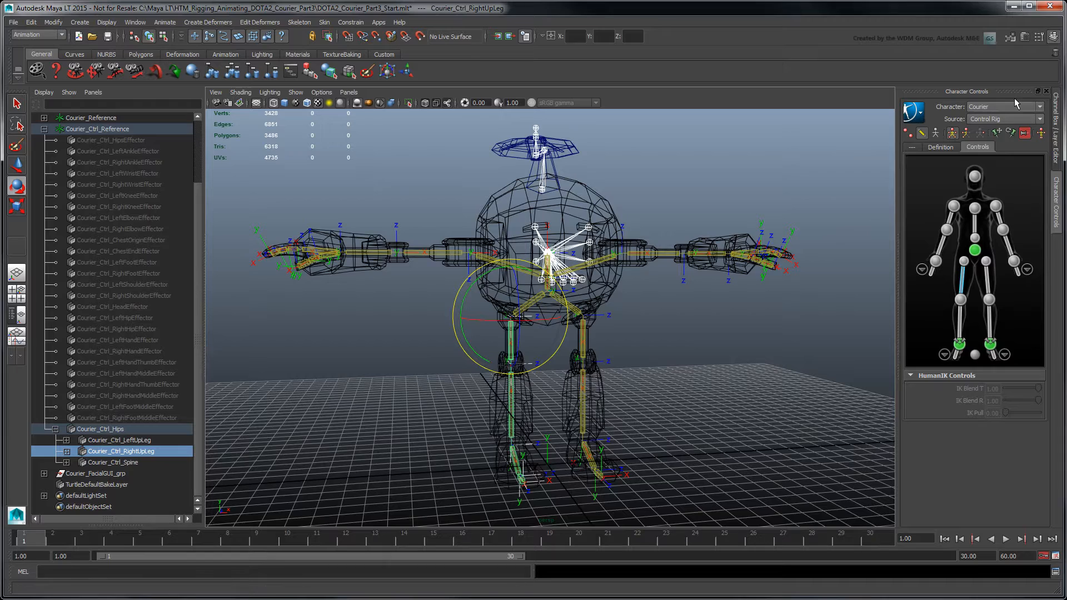
Step: Unlock Courier_Ctrl_RightUpLeg's Joint Orient, set it to 90, 0, 90, then select LeftUpLeg
{"action": "left_click", "coordinate": [1026, 37]}
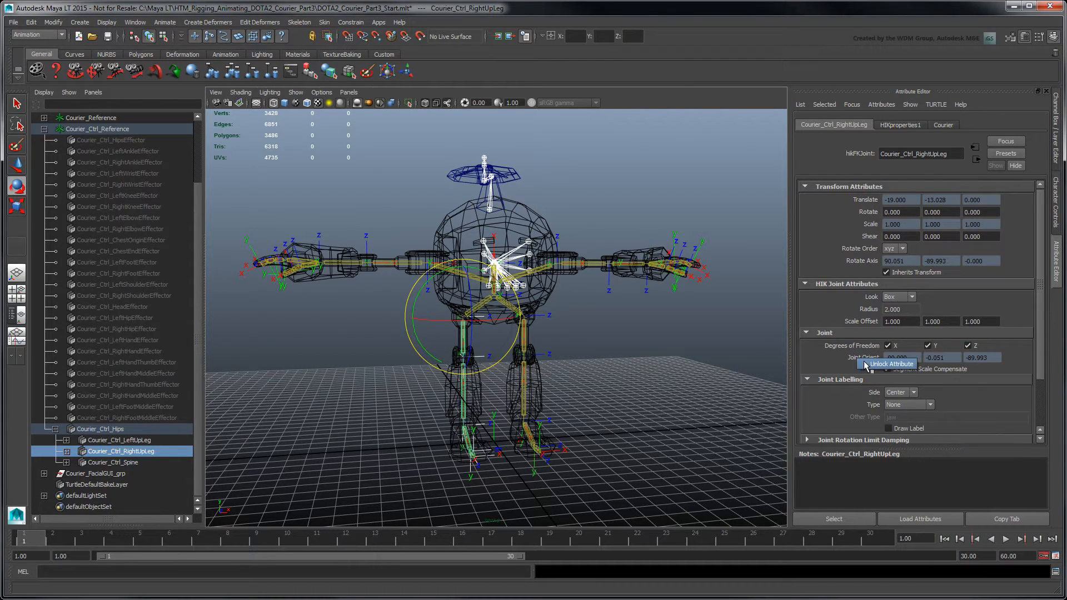
{"action": "left_click", "coordinate": [892, 364]}
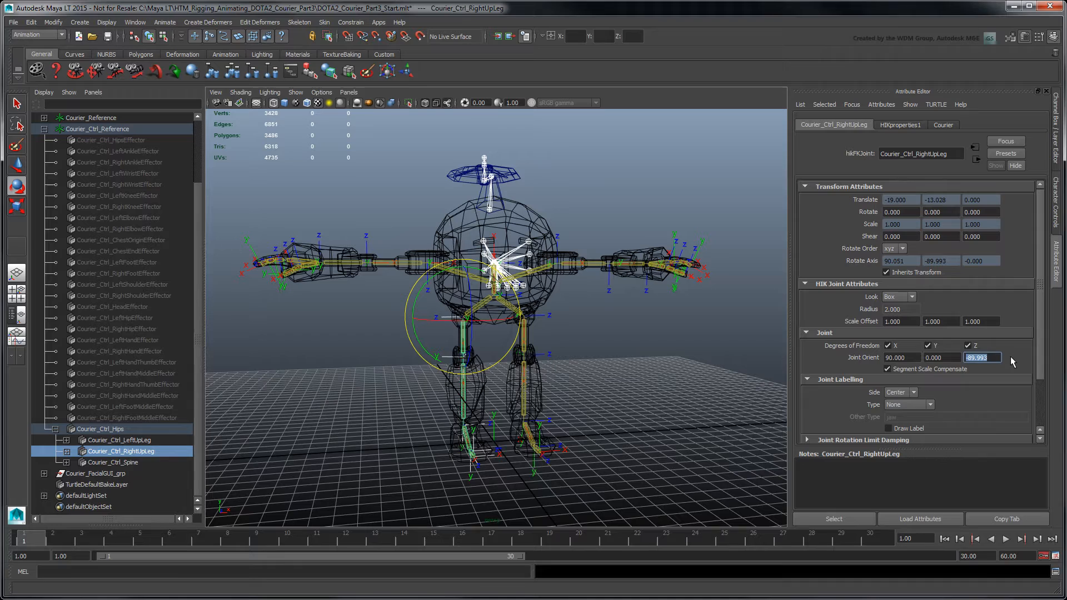
{"action": "type", "text": "90.000"}
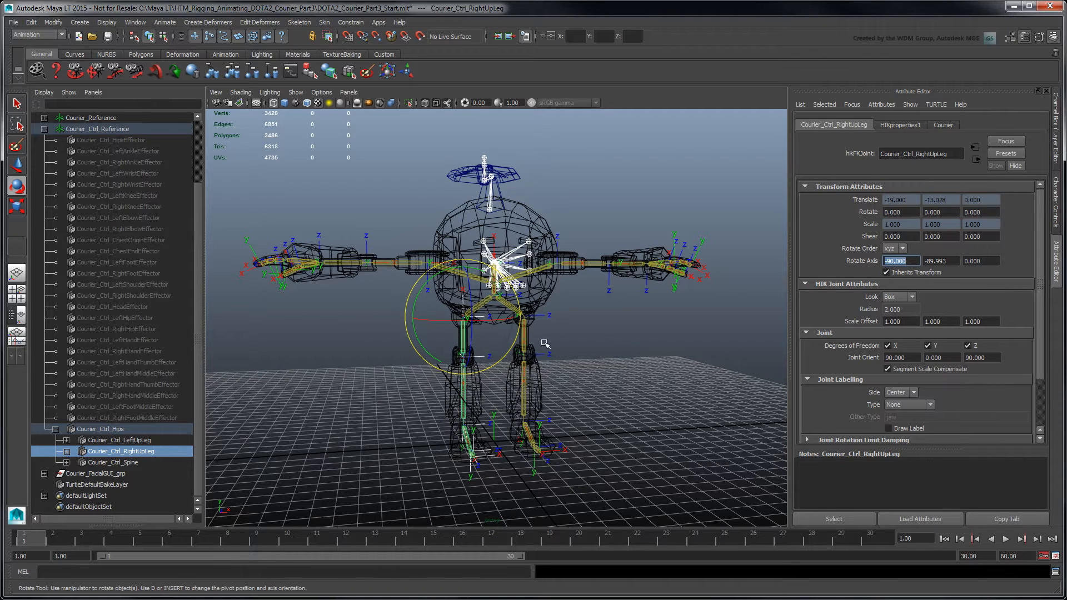
{"action": "left_click", "coordinate": [121, 440]}
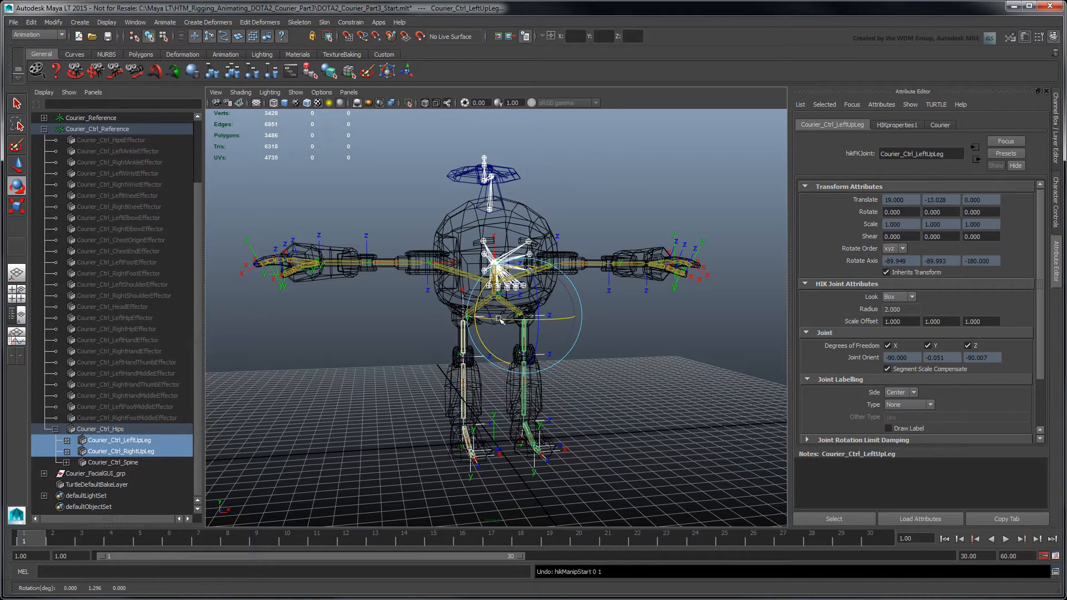
Step: Rotate the left upper leg as a test, then select the right knee effector
{"action": "left_click_drag", "start_coordinate": [501, 320], "coordinate": [517, 333]}
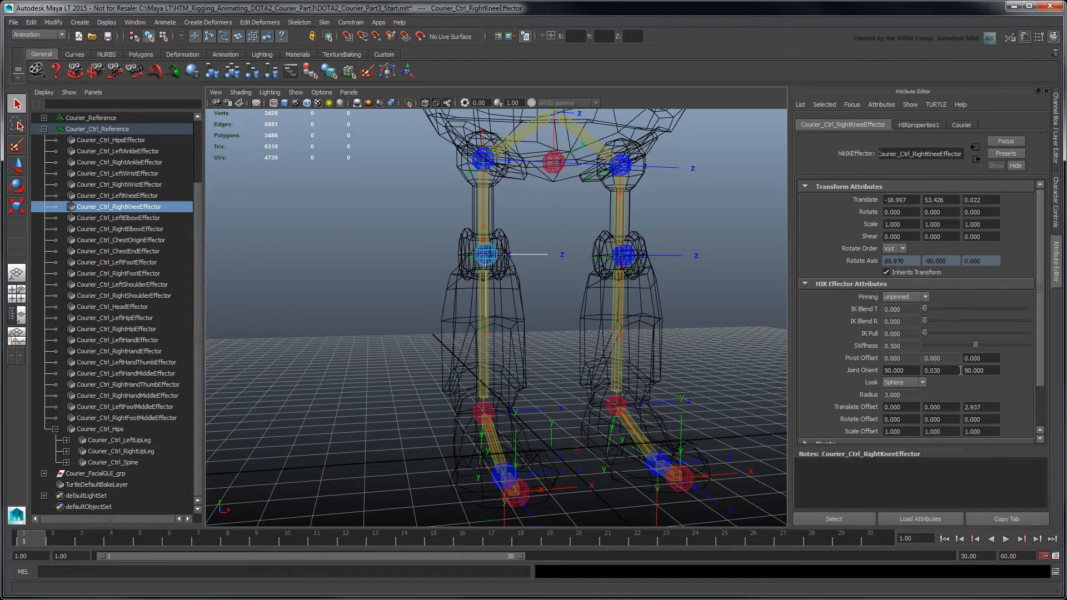
{"action": "left_click", "coordinate": [900, 261]}
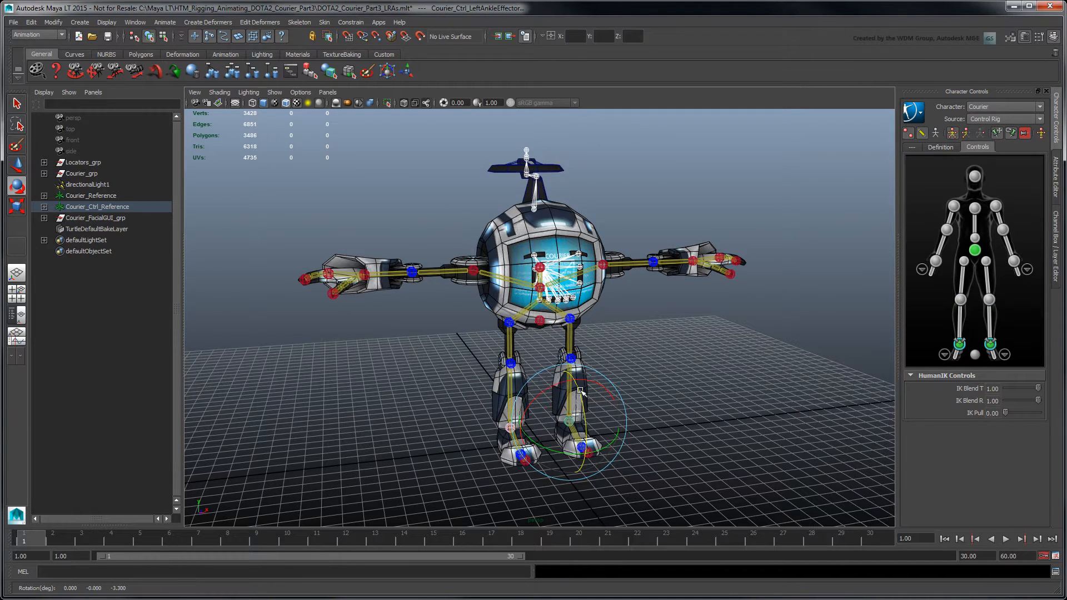
Step: Test the left ankle rotation, then select the persp camera to show its perspShape attributes
{"action": "left_click_drag", "start_coordinate": [582, 394], "coordinate": [551, 467]}
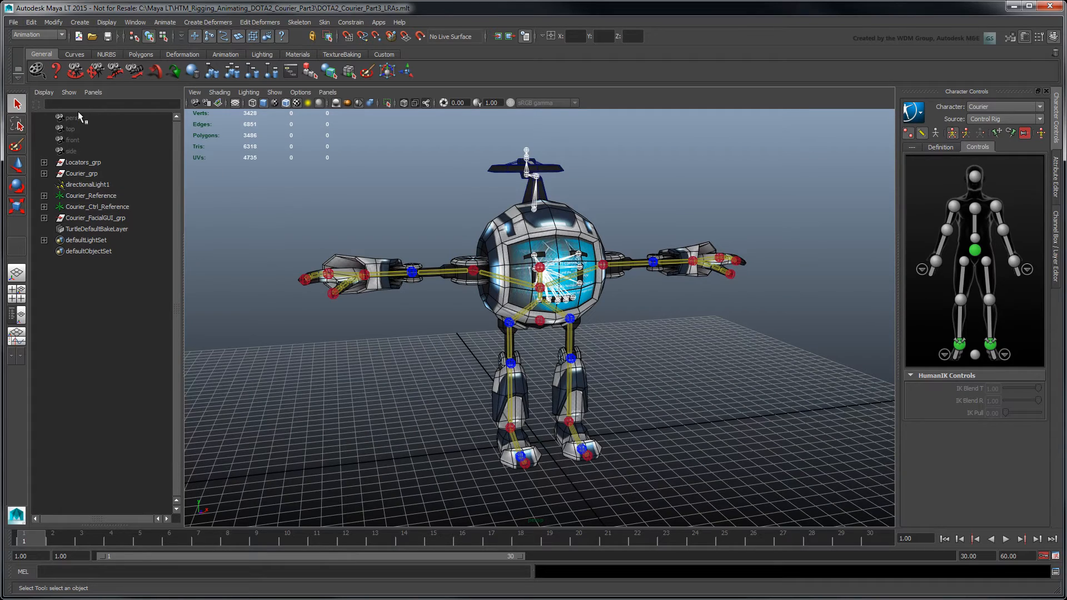
{"action": "left_click", "coordinate": [71, 117]}
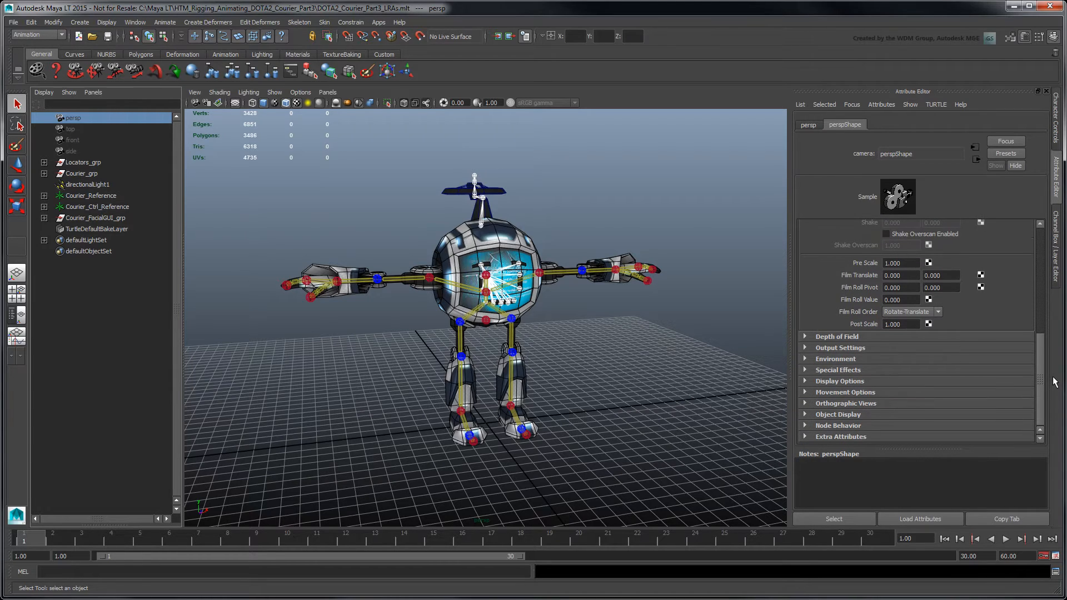
Step: Create a perspShape image plane loaded with Storyboard_Spawn.png
{"action": "left_click", "coordinate": [835, 358]}
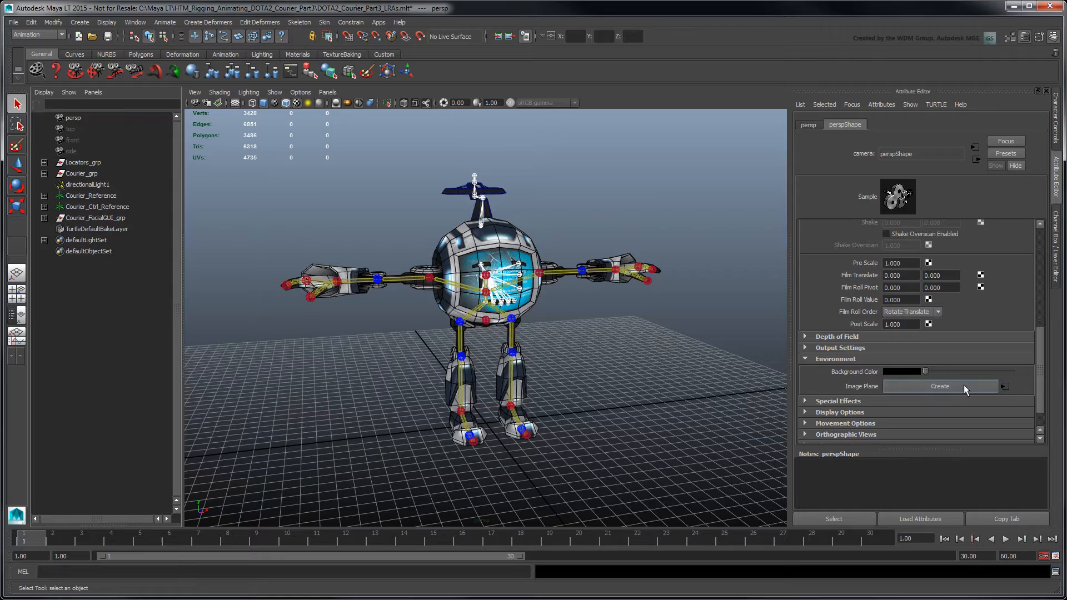
{"action": "left_click", "coordinate": [939, 387]}
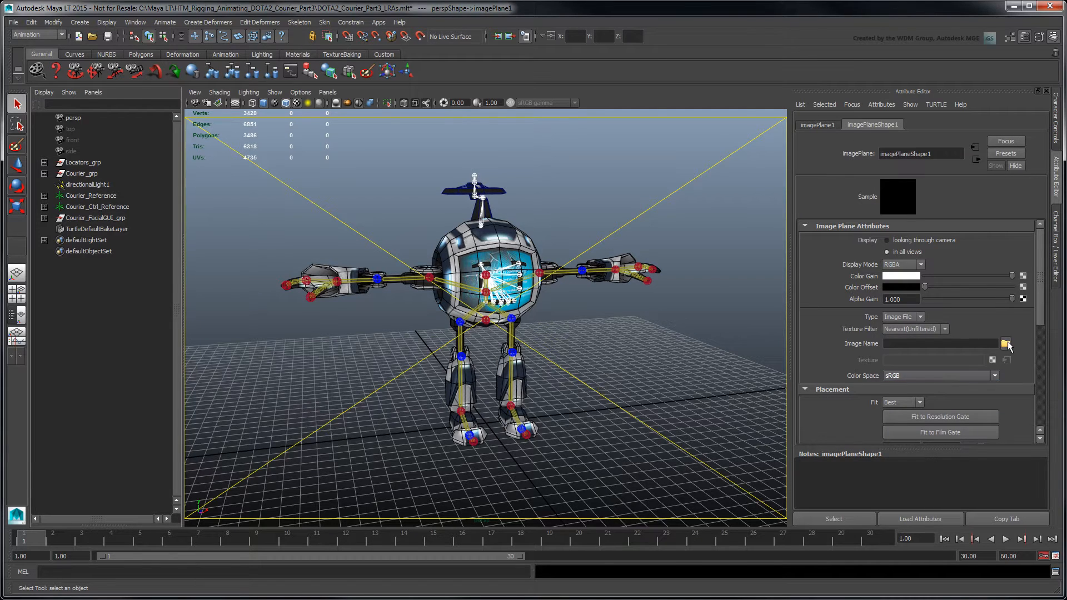
{"action": "left_click", "coordinate": [1006, 343]}
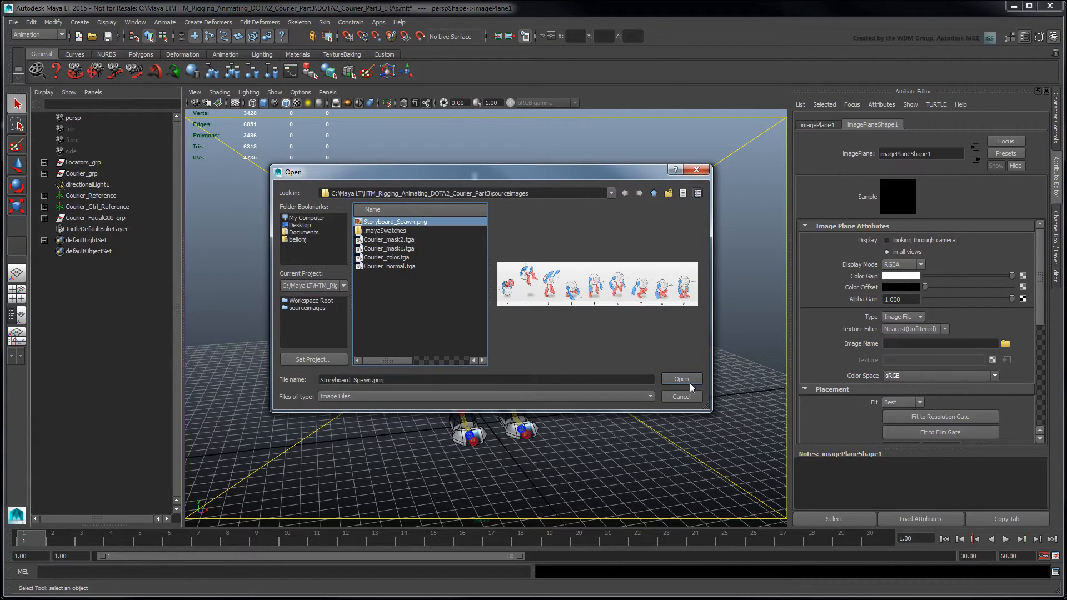
{"action": "left_click", "coordinate": [680, 379]}
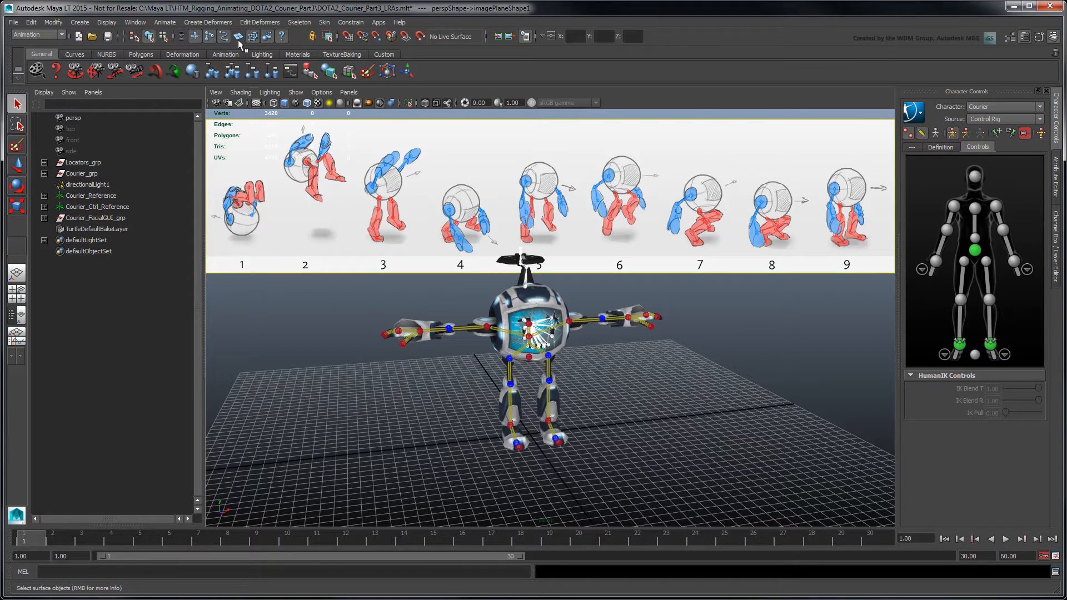
Step: Orbit the camera around the Courier model beneath the storyboard image
{"action": "left_click_drag", "start_coordinate": [24, 541], "coordinate": [258, 541]}
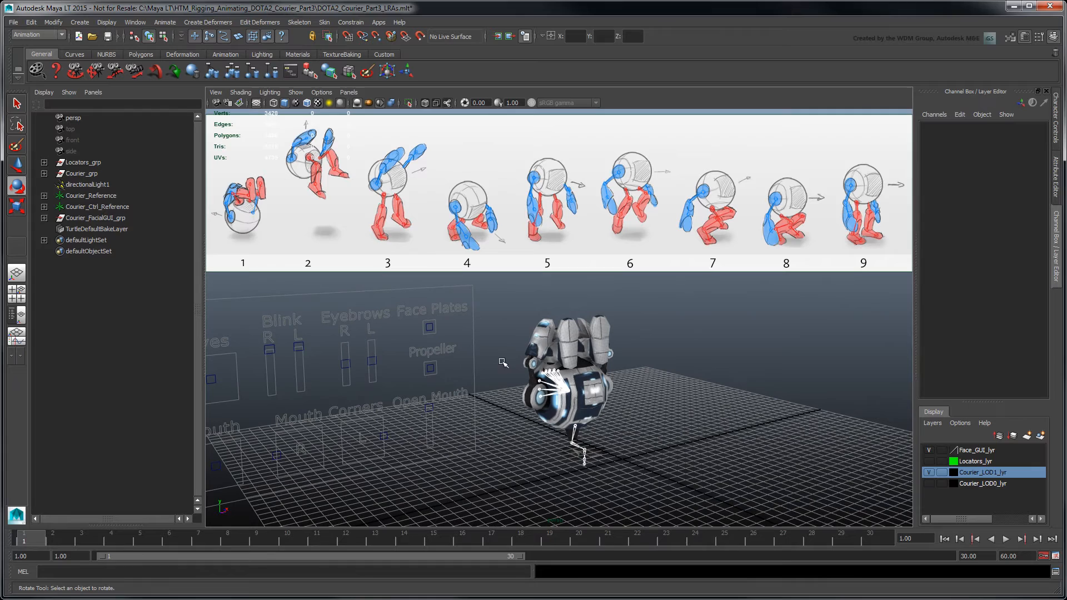
Step: Select Courier_Ctrl_Reference and drag the right ankle effector into the crouch
{"action": "left_click", "coordinate": [429, 368]}
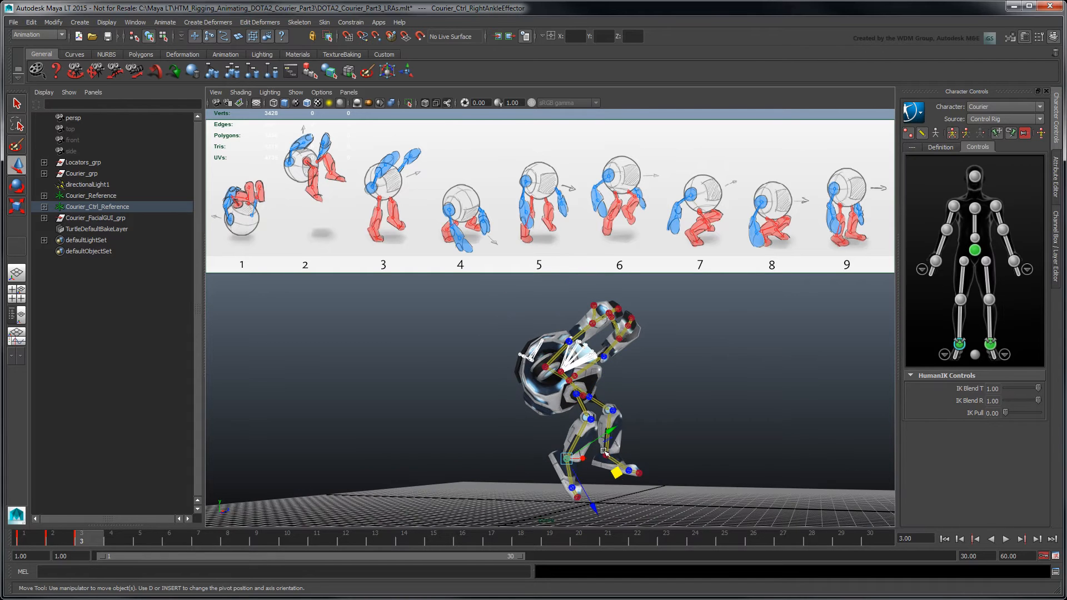
{"action": "left_click_drag", "start_coordinate": [606, 452], "coordinate": [612, 470]}
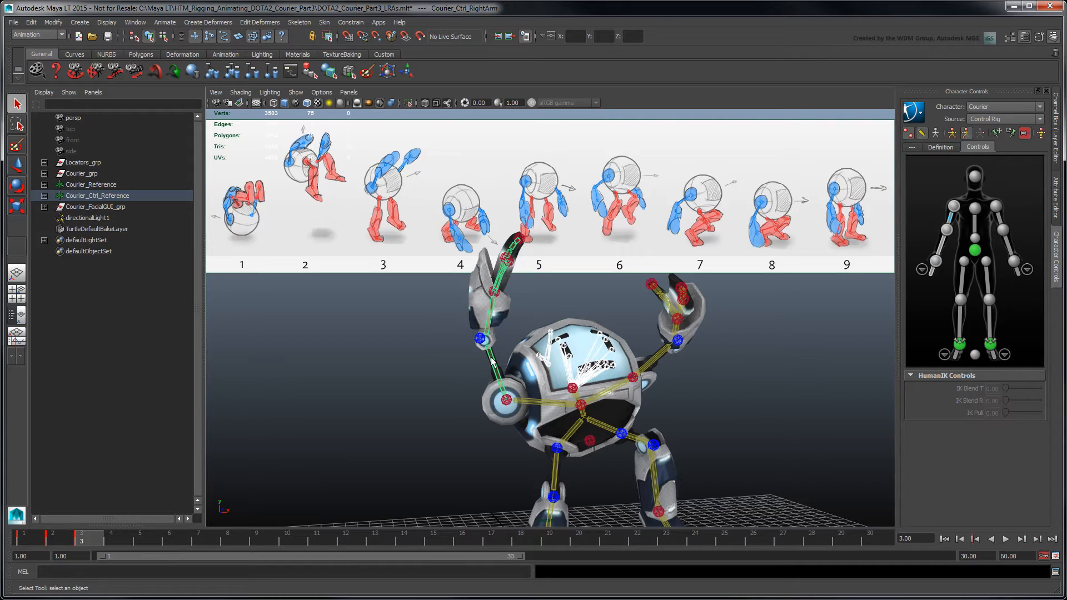
Step: Set the left wrist effector's IK Blend T to full and raise its IK Blend R
{"action": "right_click", "coordinate": [99, 541]}
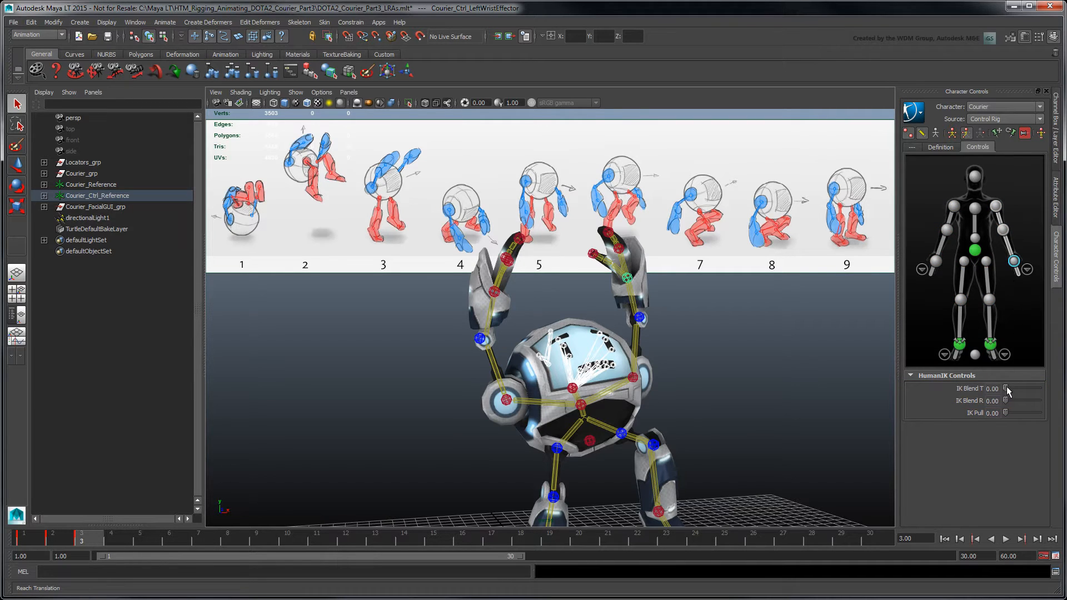
{"action": "left_click_drag", "start_coordinate": [1006, 388], "coordinate": [1037, 388]}
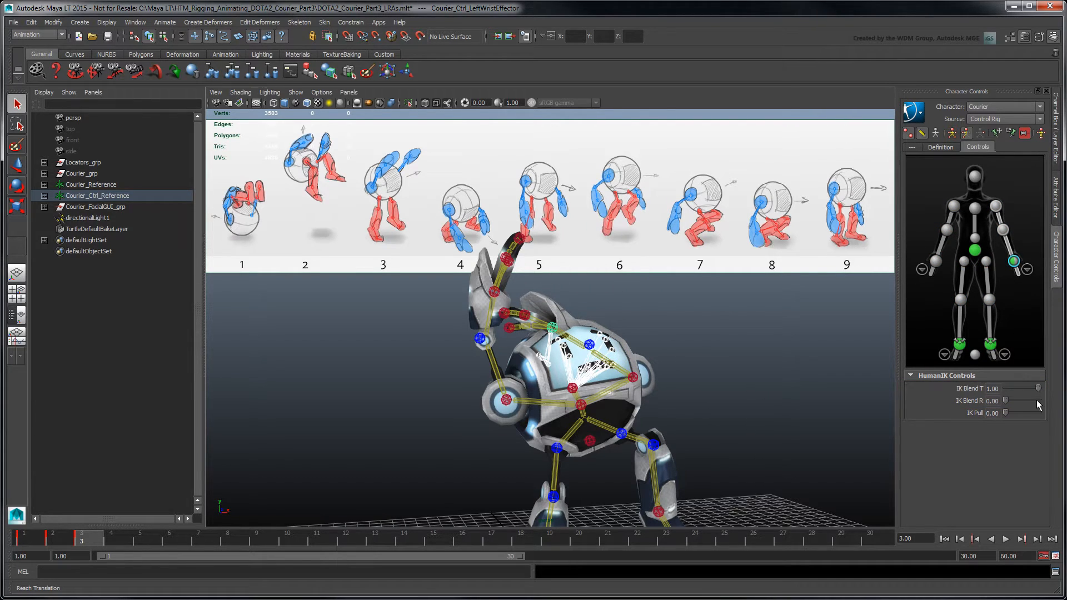
{"action": "mouse_move", "coordinate": [1045, 397]}
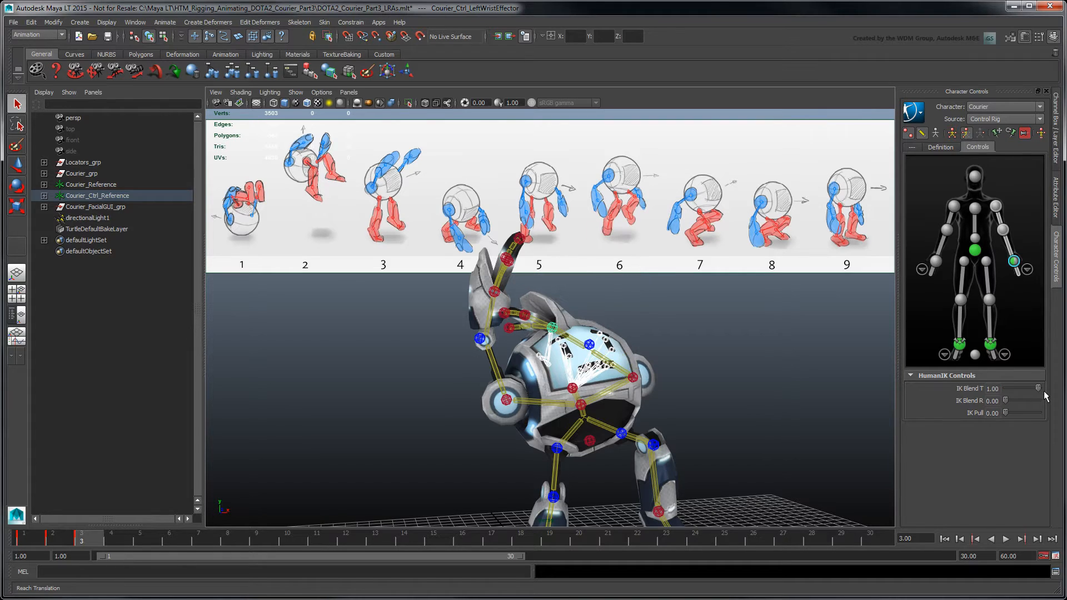
{"action": "left_click_drag", "start_coordinate": [1021, 400], "coordinate": [1031, 401]}
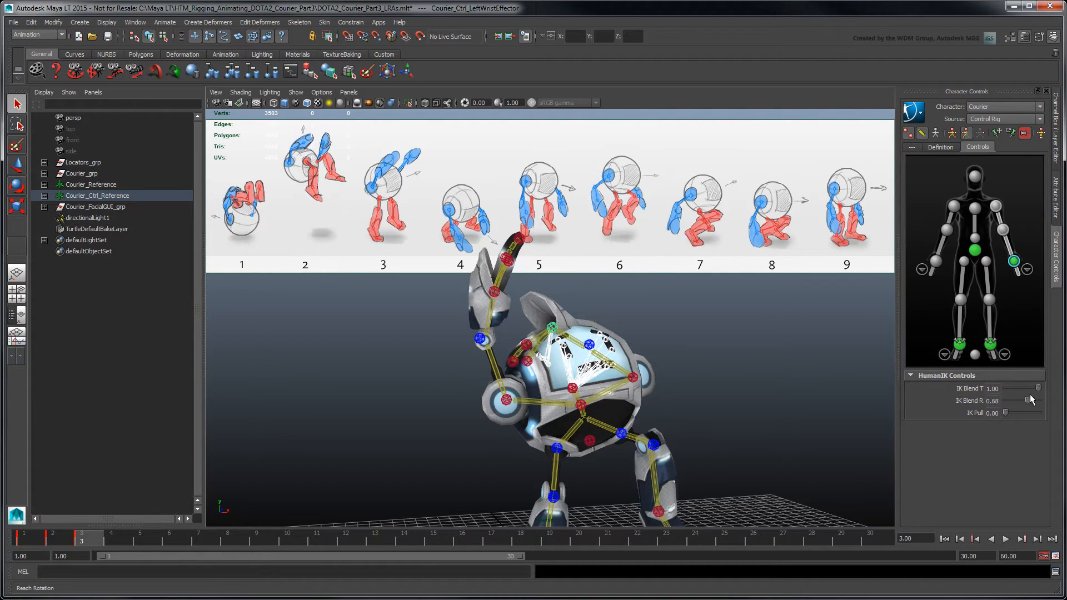
{"action": "left_click_drag", "start_coordinate": [1014, 400], "coordinate": [997, 400]}
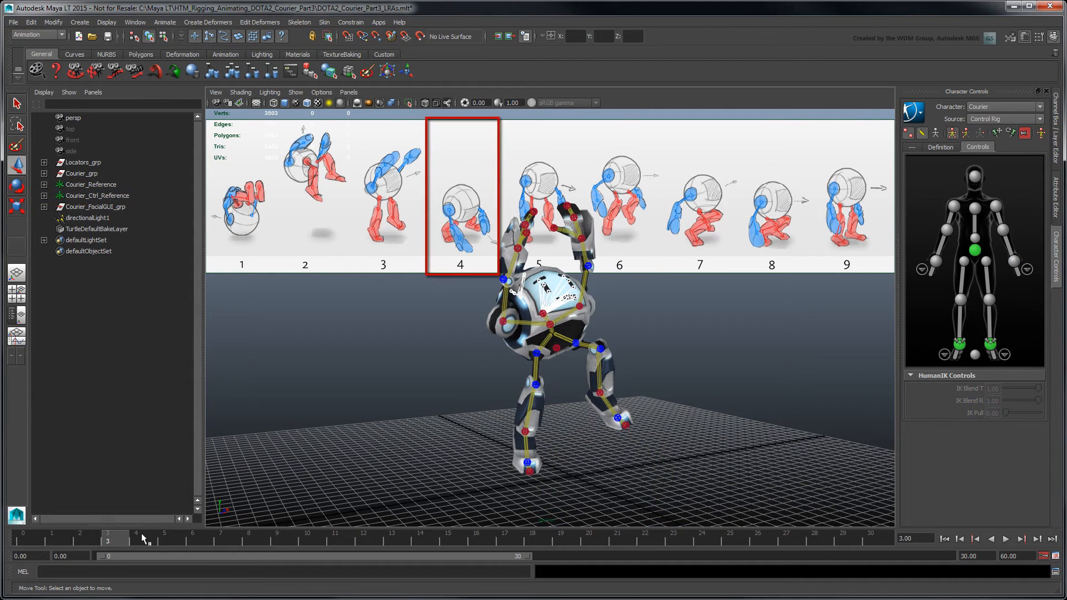
Step: Go to frame 4 and orbit around the Courier rig
{"action": "left_click", "coordinate": [137, 540]}
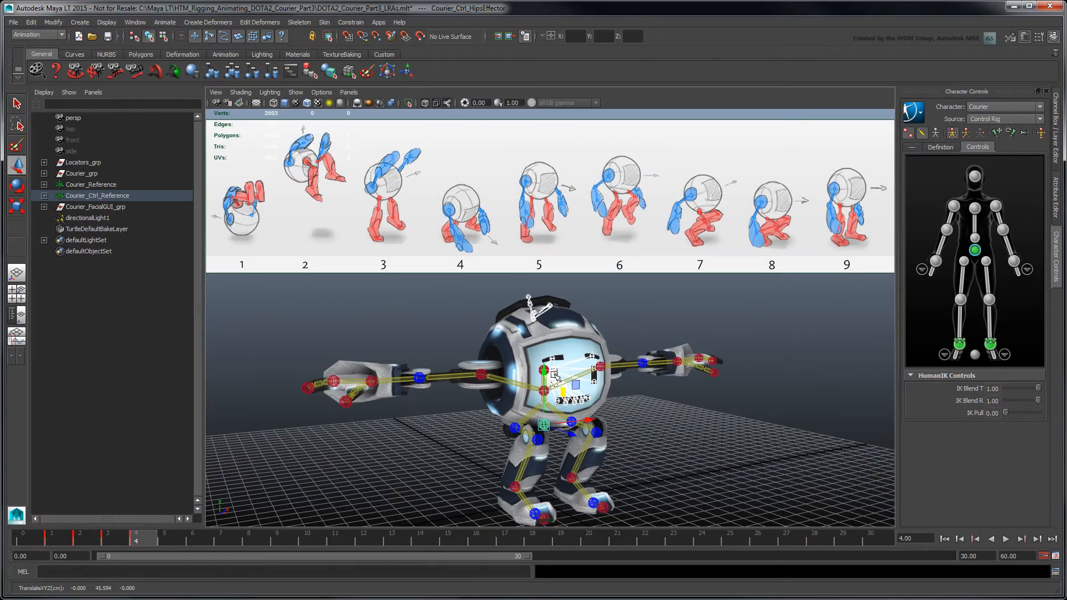
{"action": "left_click_drag", "start_coordinate": [538, 384], "coordinate": [568, 347]}
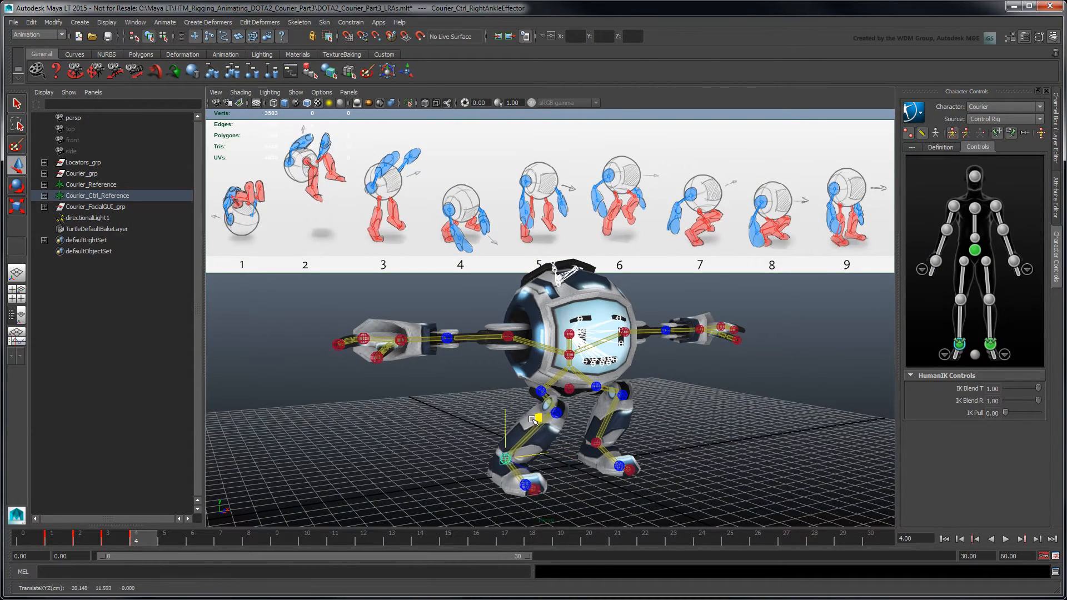
Step: Enable Foot Floor Contact and reposition the right and left feet on the ground
{"action": "left_click_drag", "start_coordinate": [533, 418], "coordinate": [521, 454]}
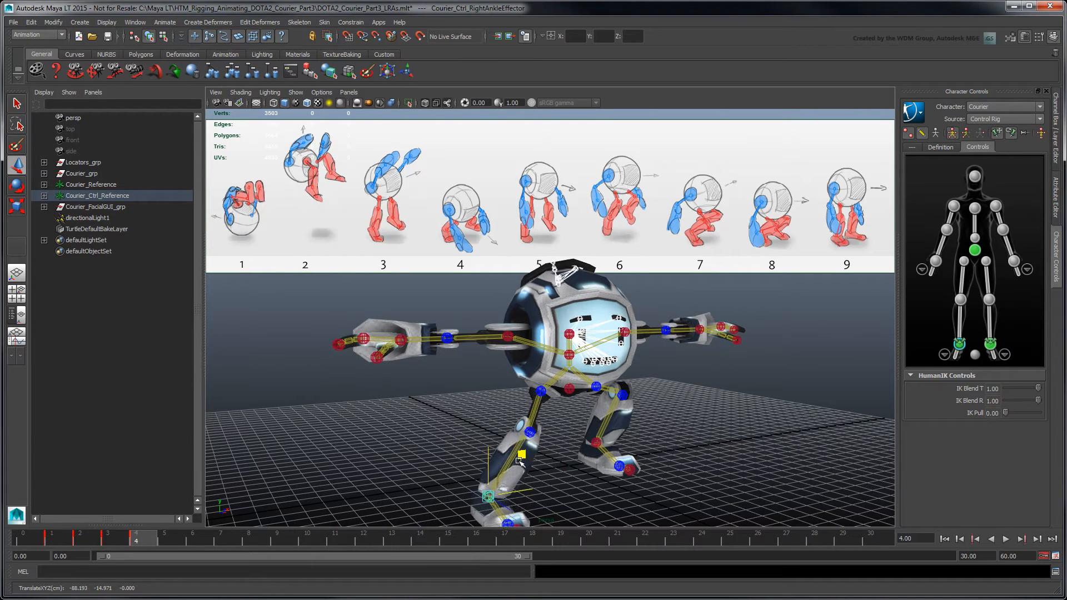
{"action": "left_click_drag", "start_coordinate": [521, 453], "coordinate": [514, 434]}
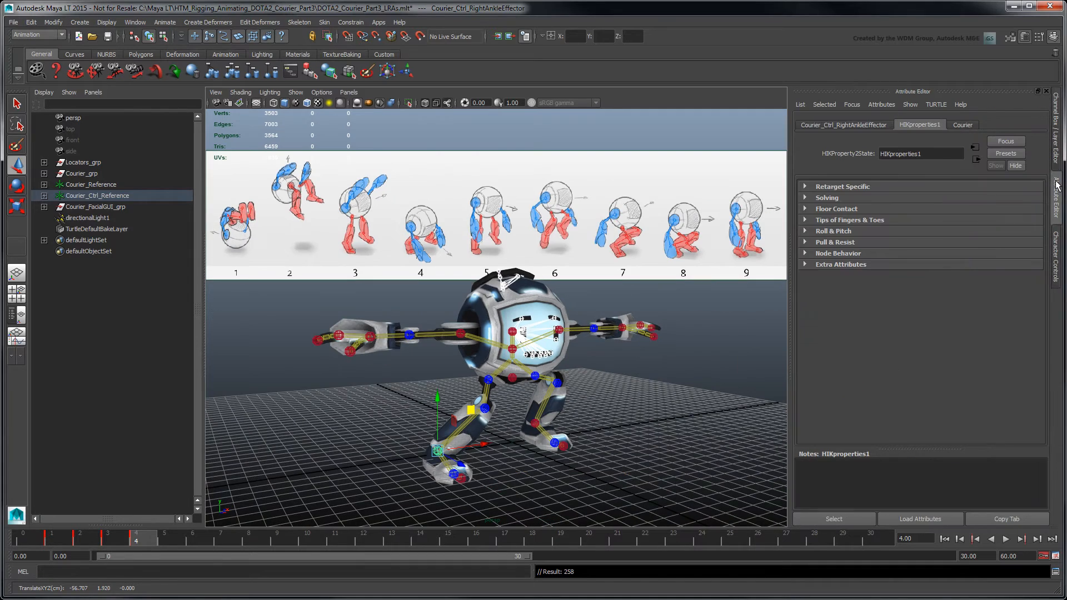
{"action": "mouse_move", "coordinate": [964, 192]}
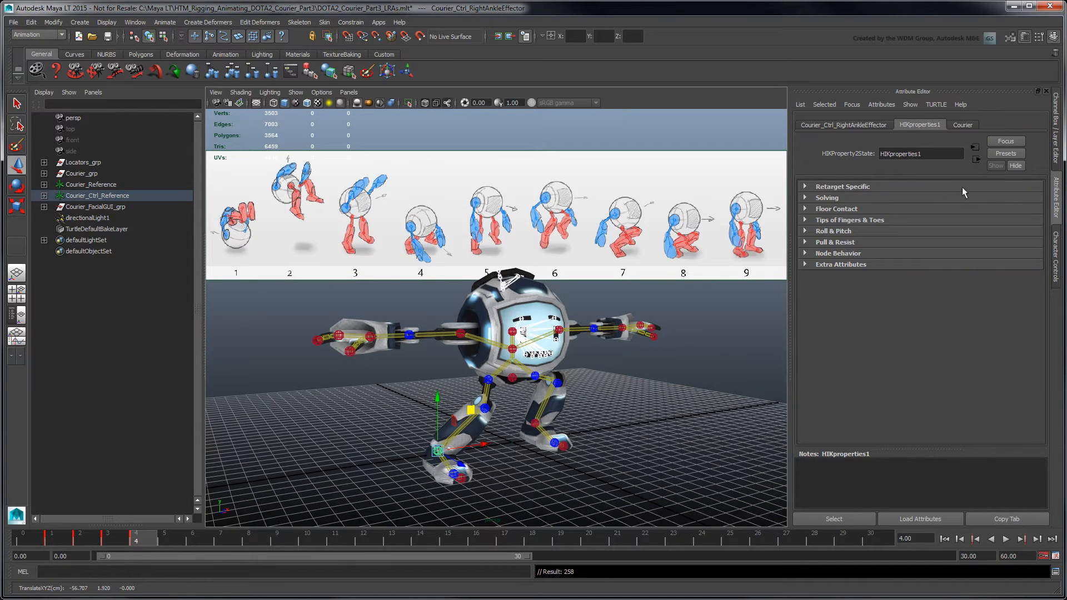
{"action": "left_click", "coordinate": [836, 209]}
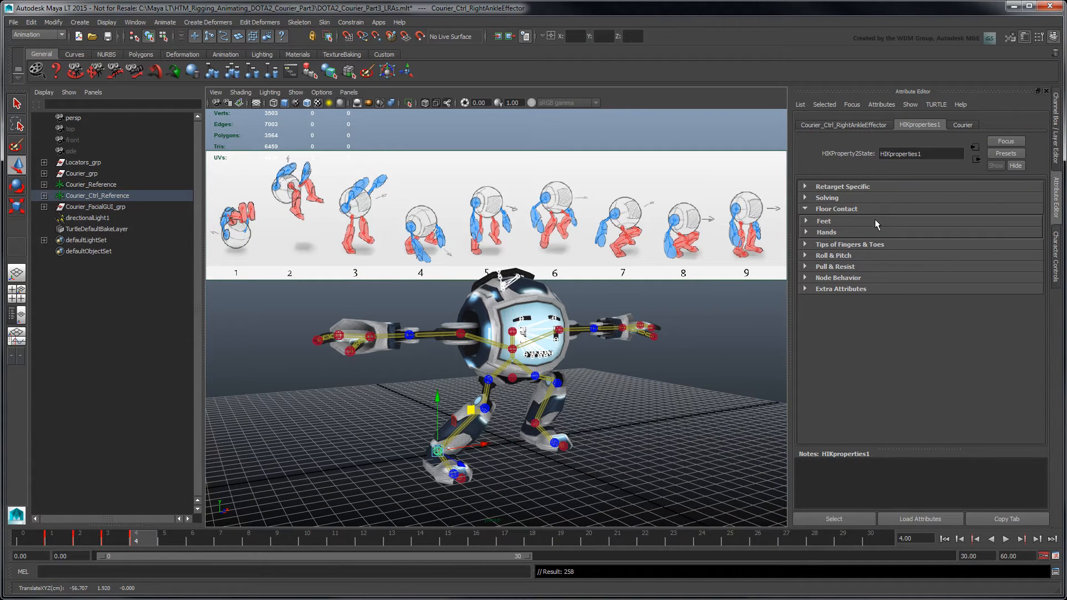
{"action": "left_click", "coordinate": [824, 221]}
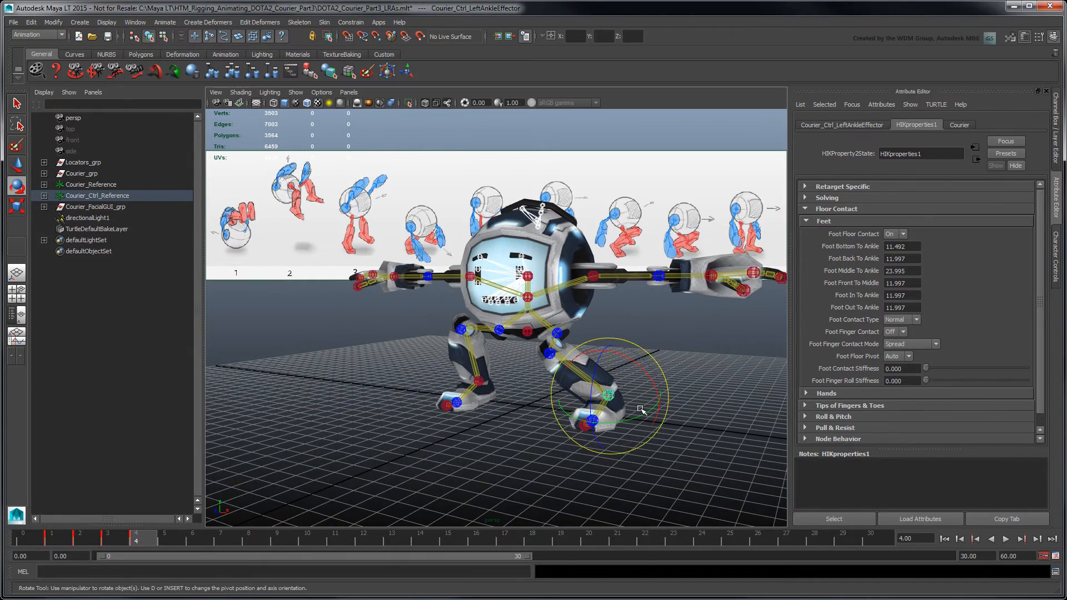
{"action": "left_click_drag", "start_coordinate": [610, 393], "coordinate": [571, 405]}
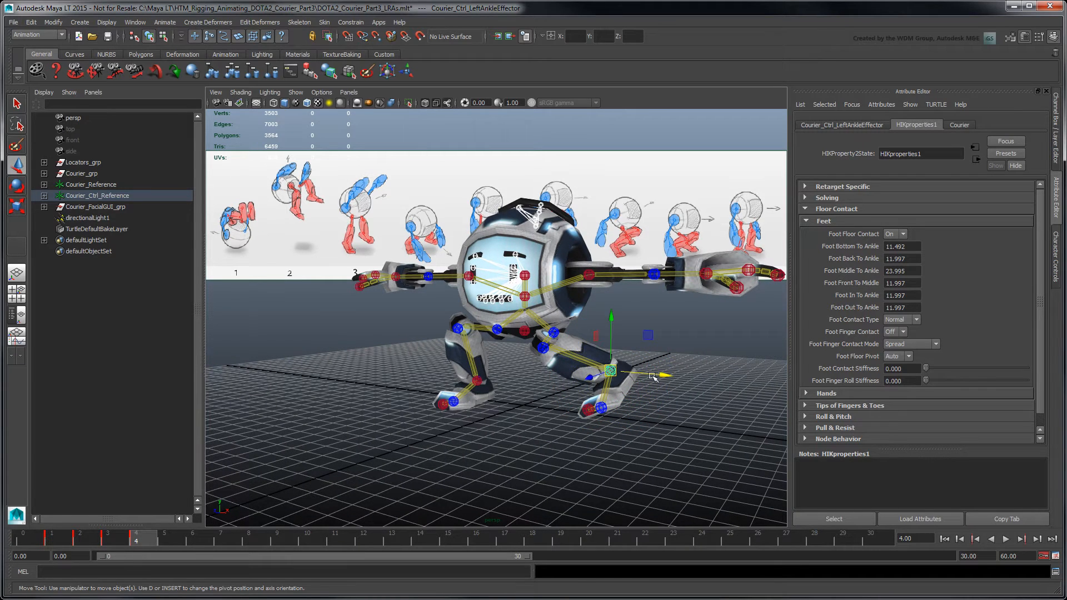
{"action": "left_click_drag", "start_coordinate": [654, 374], "coordinate": [671, 354]}
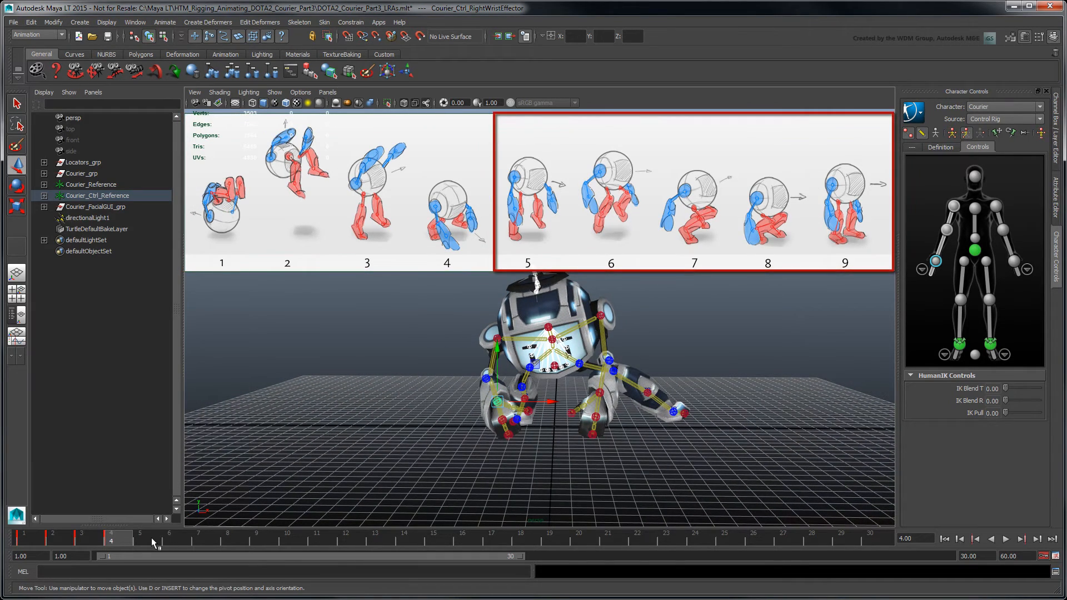
Step: Key the pose at frame 5, then scrub frames 1–9 to review the poses
{"action": "left_click", "coordinate": [139, 539]}
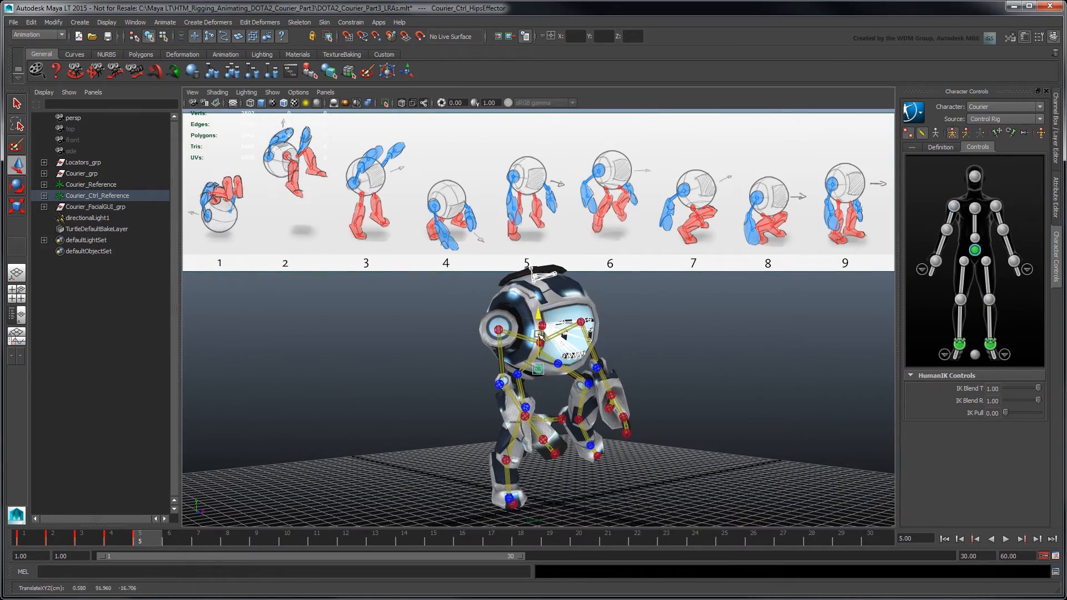
{"action": "key", "text": "."}
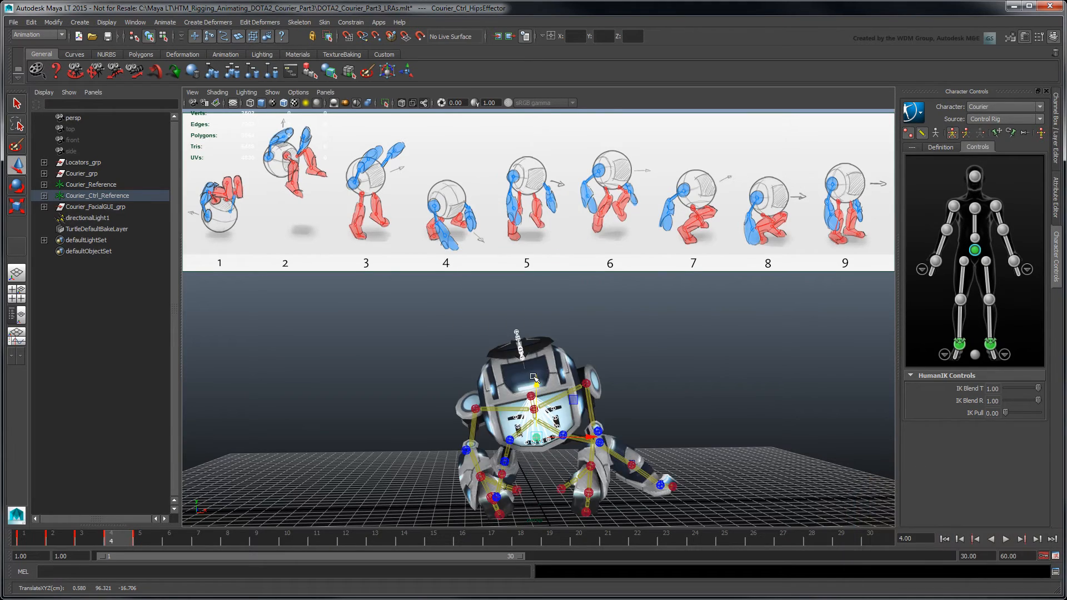
{"action": "left_click", "coordinate": [139, 538]}
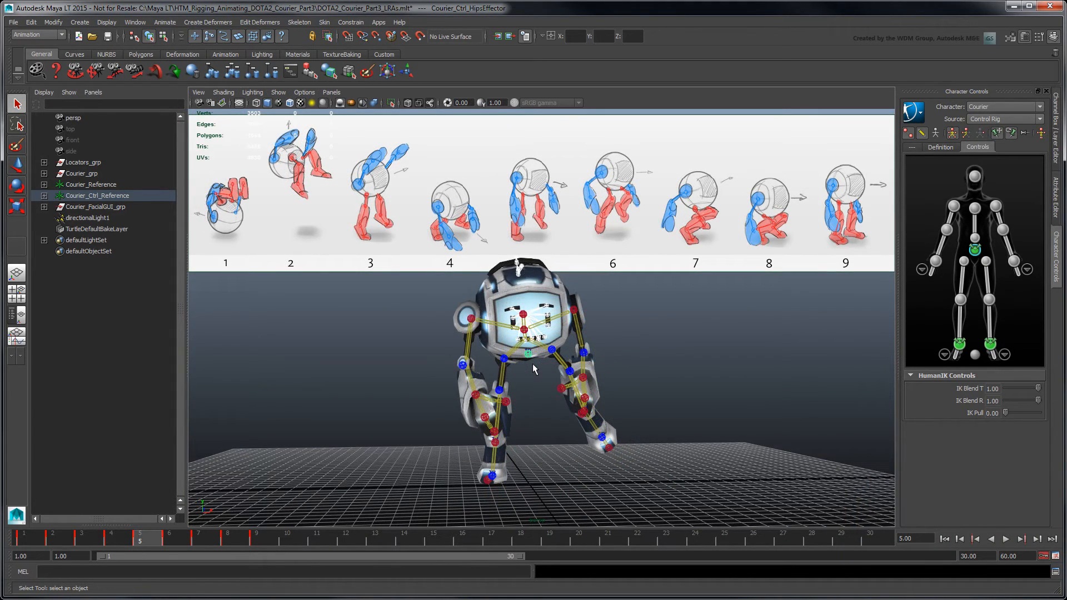
{"action": "left_click", "coordinate": [257, 533]}
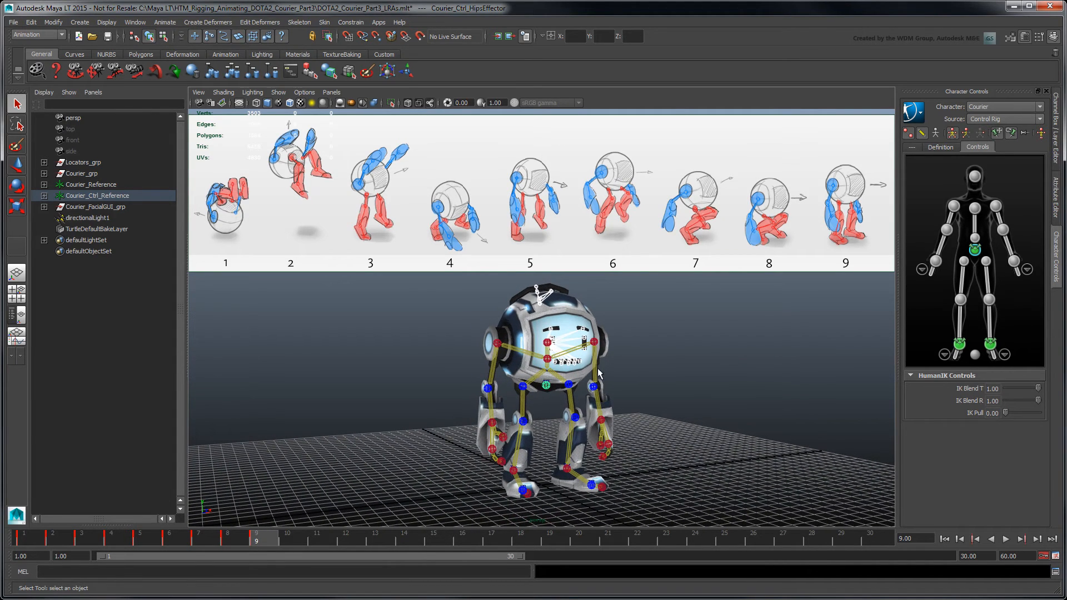
{"action": "left_click", "coordinate": [168, 533]}
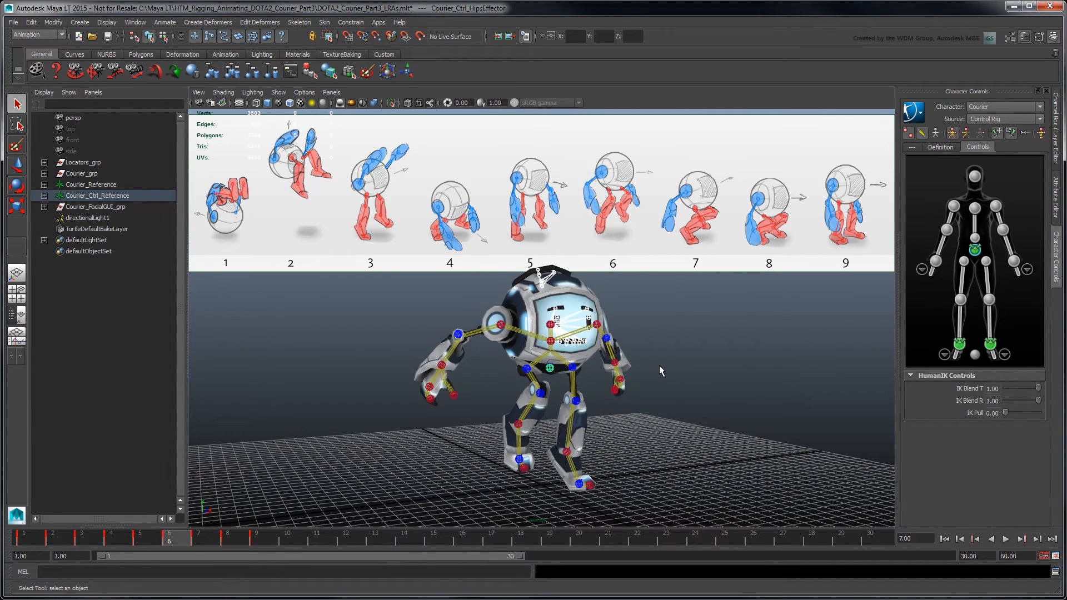
{"action": "left_click", "coordinate": [25, 533]}
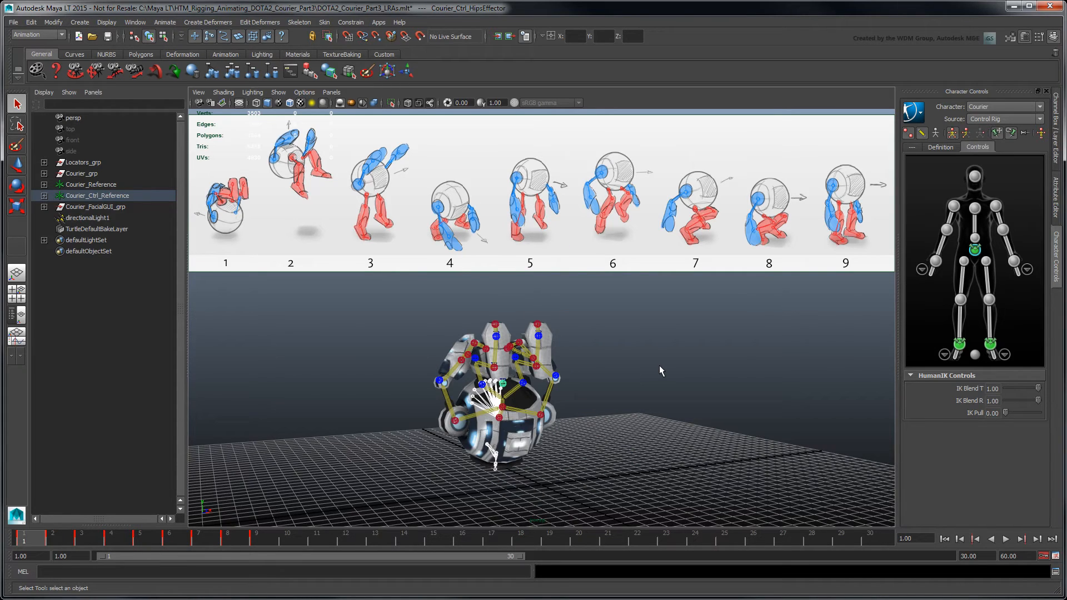
{"action": "left_click", "coordinate": [198, 539]}
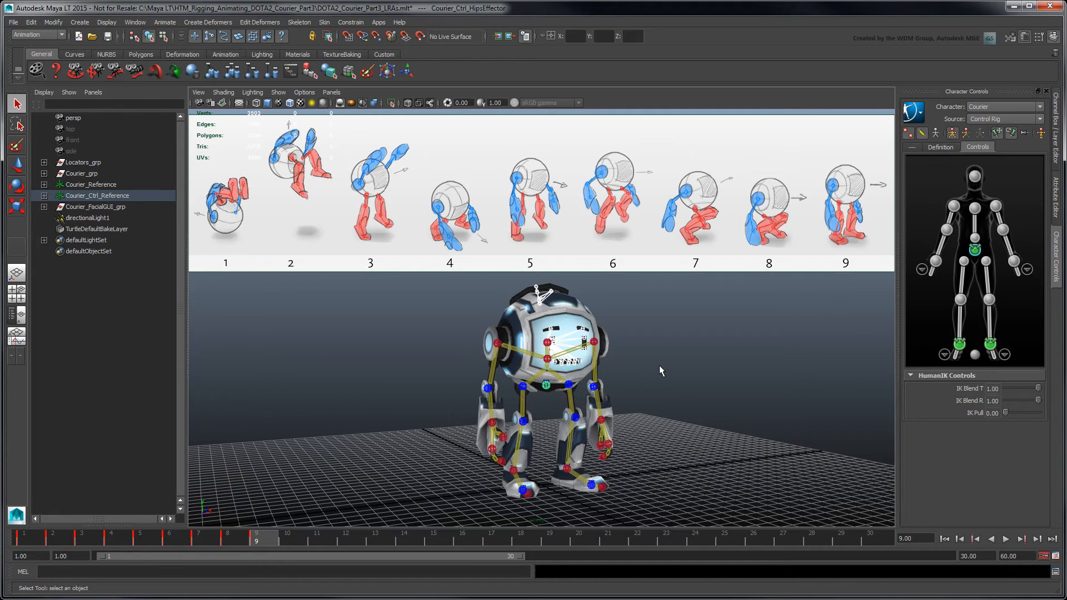
{"action": "mouse_move", "coordinate": [914, 288]}
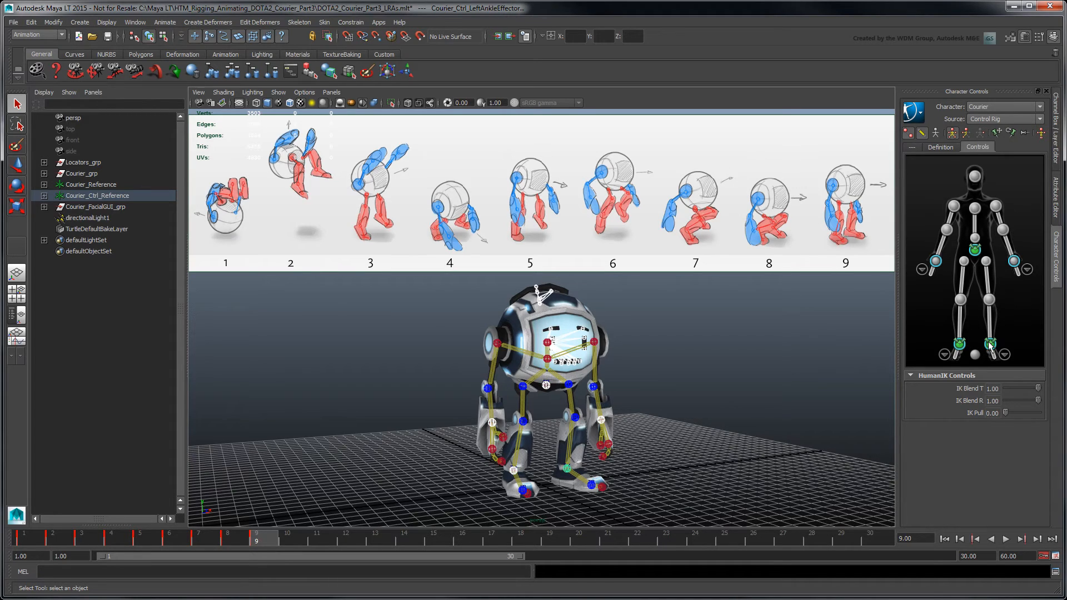
Step: Create editable motion trails for the hand, foot and hip effectors, drawn only when selected
{"action": "left_click", "coordinate": [165, 22]}
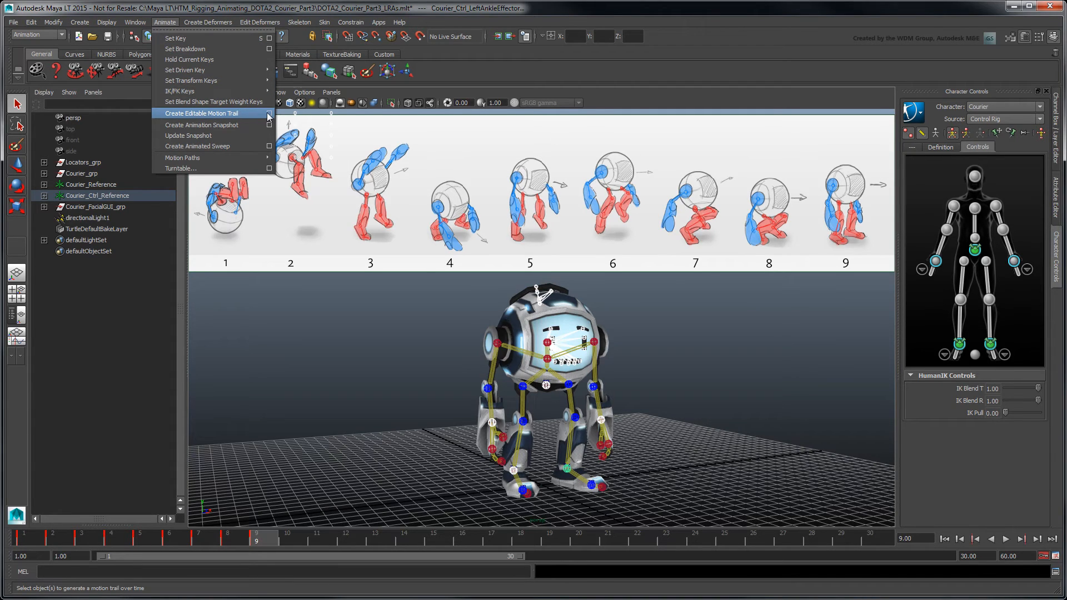
{"action": "left_click", "coordinate": [268, 113]}
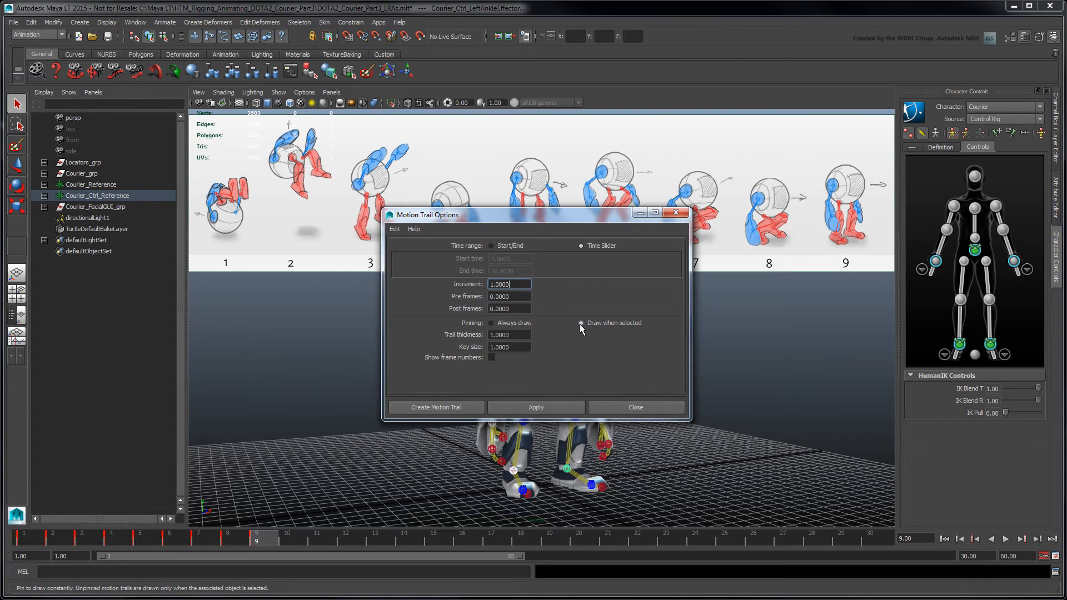
{"action": "left_click", "coordinate": [492, 357]}
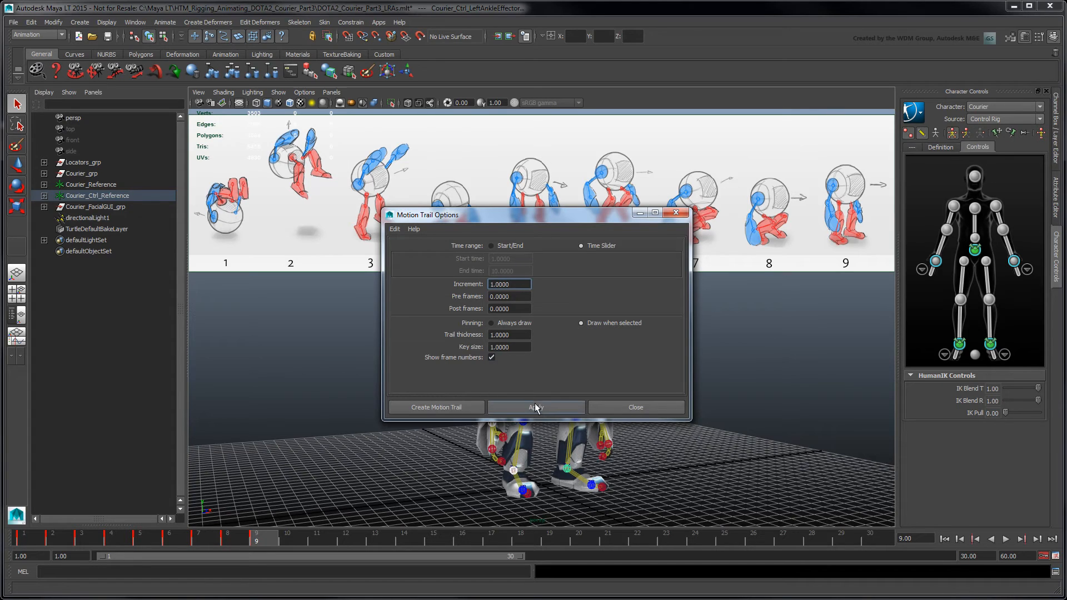
{"action": "left_click", "coordinate": [535, 407]}
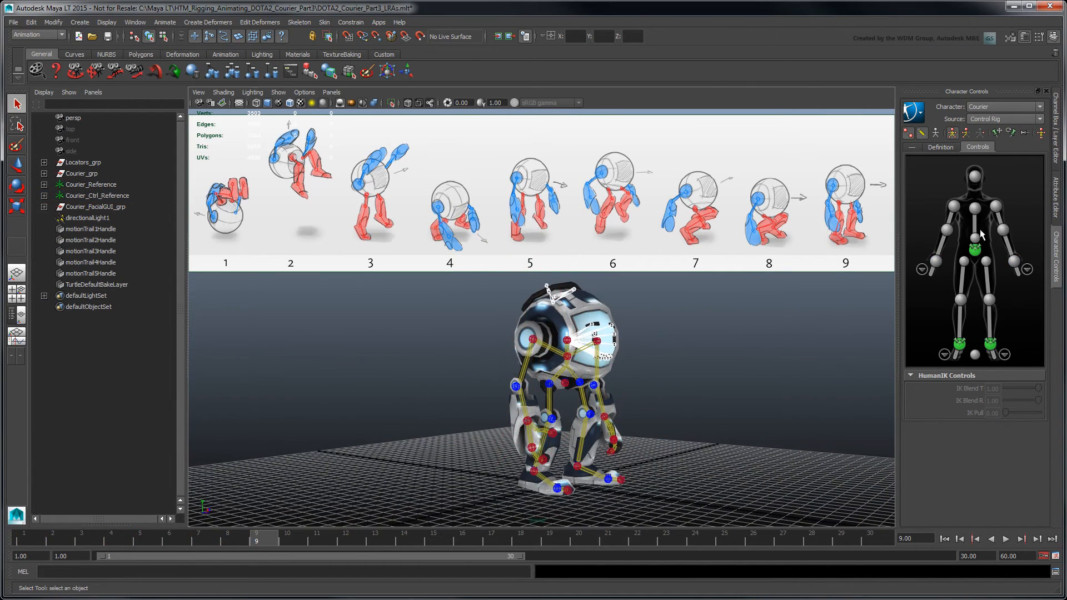
Step: Select the hips effector and raise its frame 2 motion trail point
{"action": "left_click", "coordinate": [935, 261]}
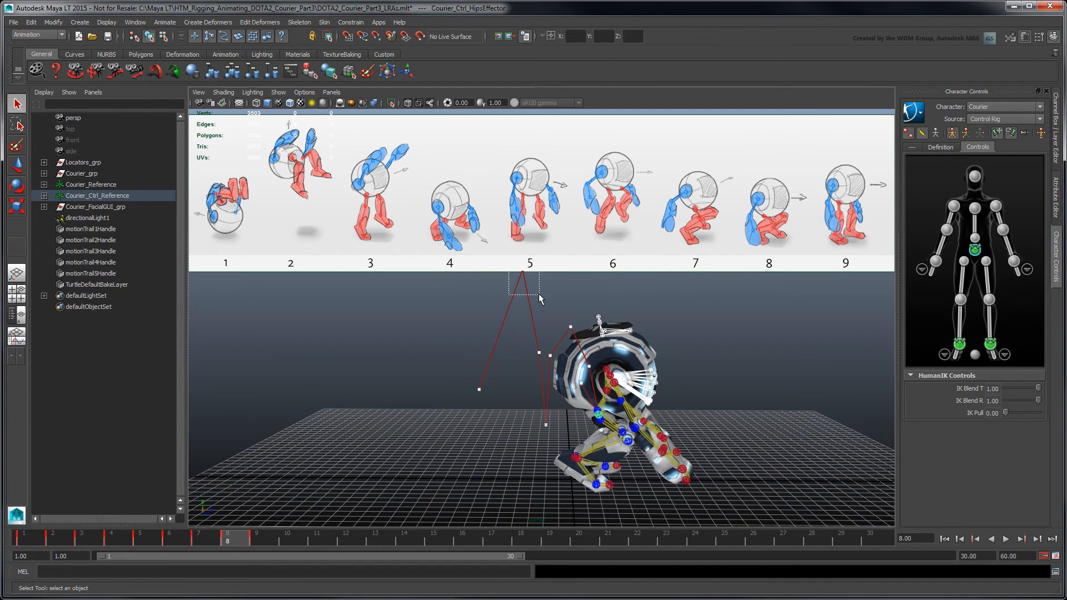
{"action": "left_click", "coordinate": [503, 217]}
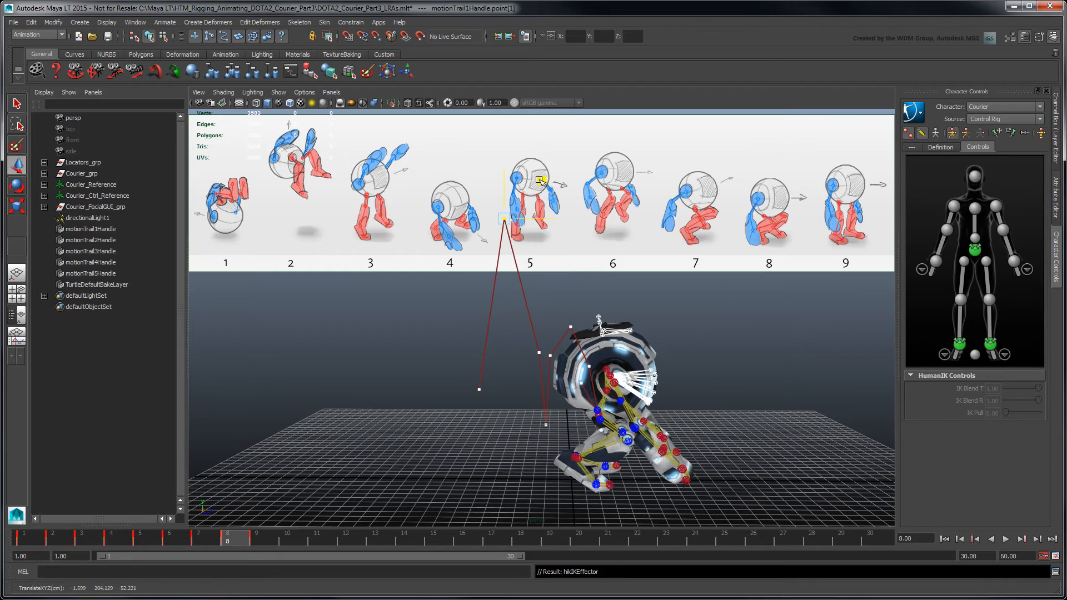
{"action": "left_click", "coordinate": [53, 538]}
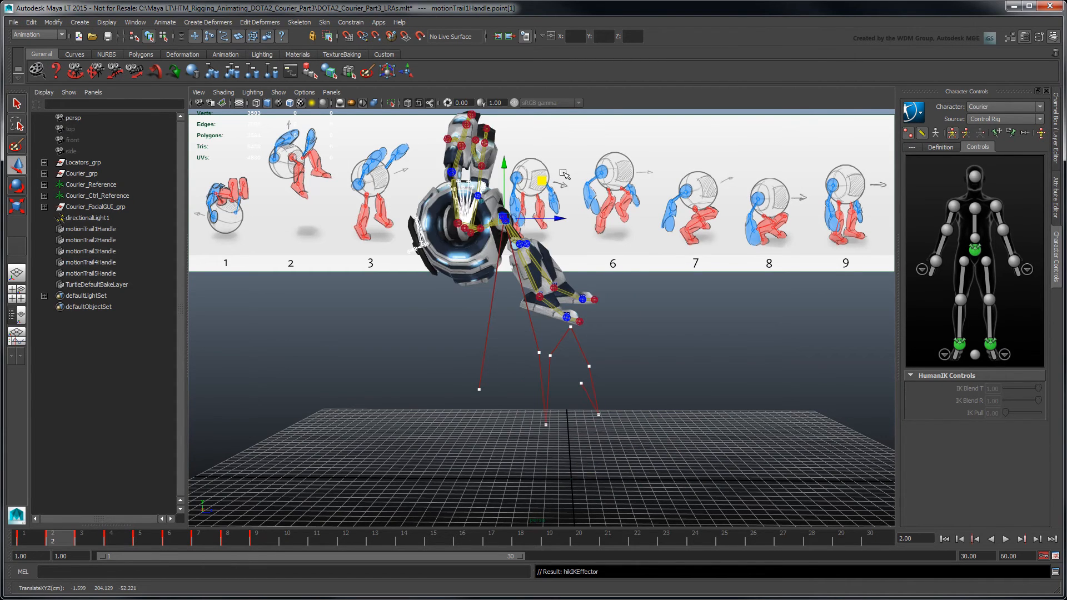
{"action": "left_click", "coordinate": [255, 537]}
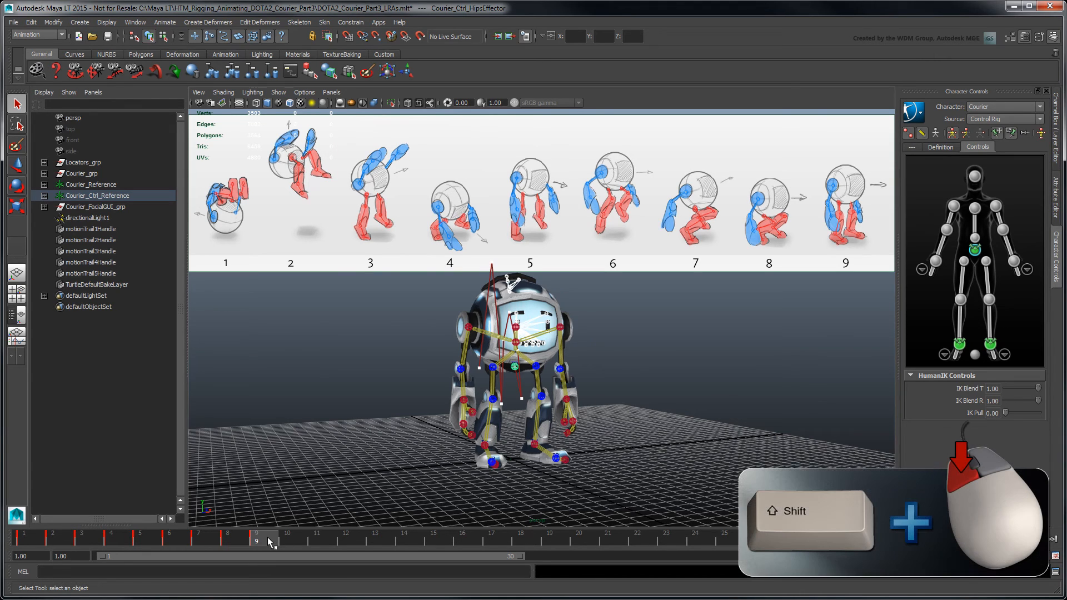
Step: Select the Courier's pose keys on the time slider, stretch them toward frame 30, and return to frame 1
{"action": "left_click", "coordinate": [258, 540]}
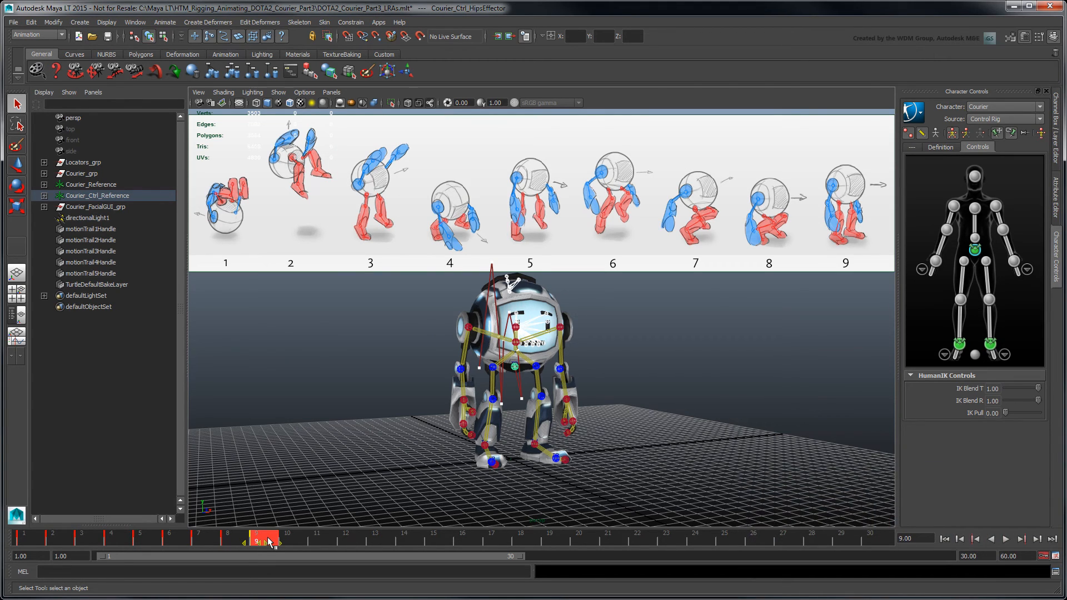
{"action": "left_click_drag", "start_coordinate": [260, 541], "coordinate": [405, 541]}
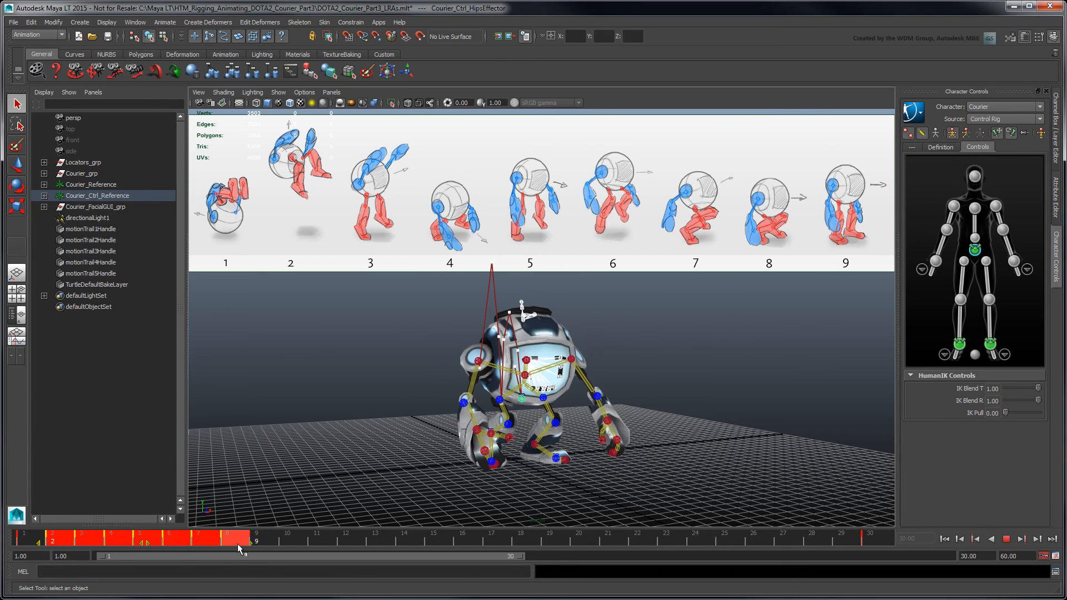
{"action": "left_click_drag", "start_coordinate": [242, 543], "coordinate": [258, 543]}
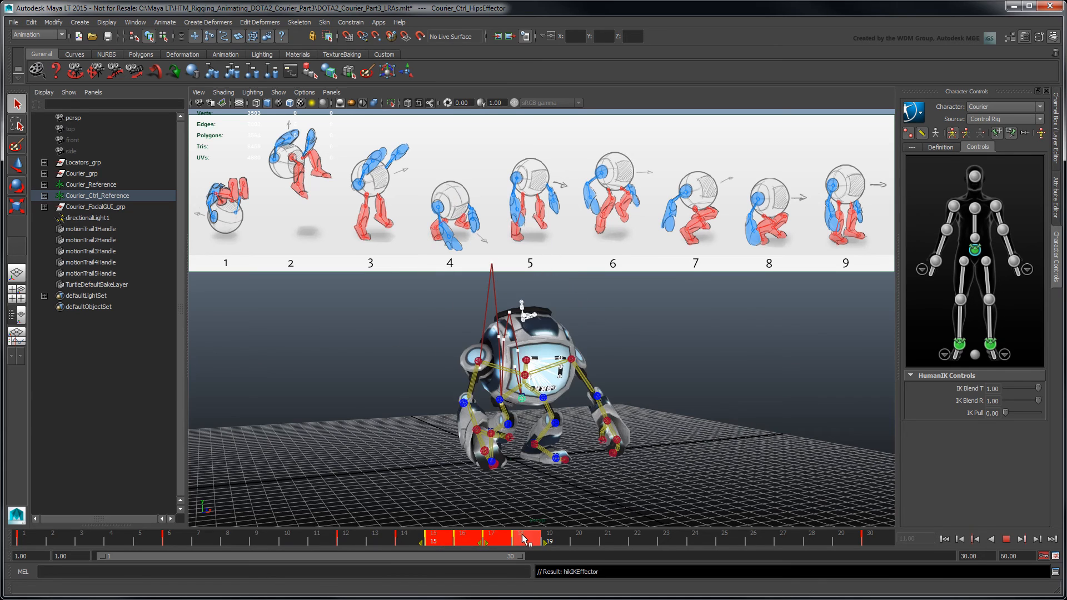
{"action": "left_click", "coordinate": [670, 541]}
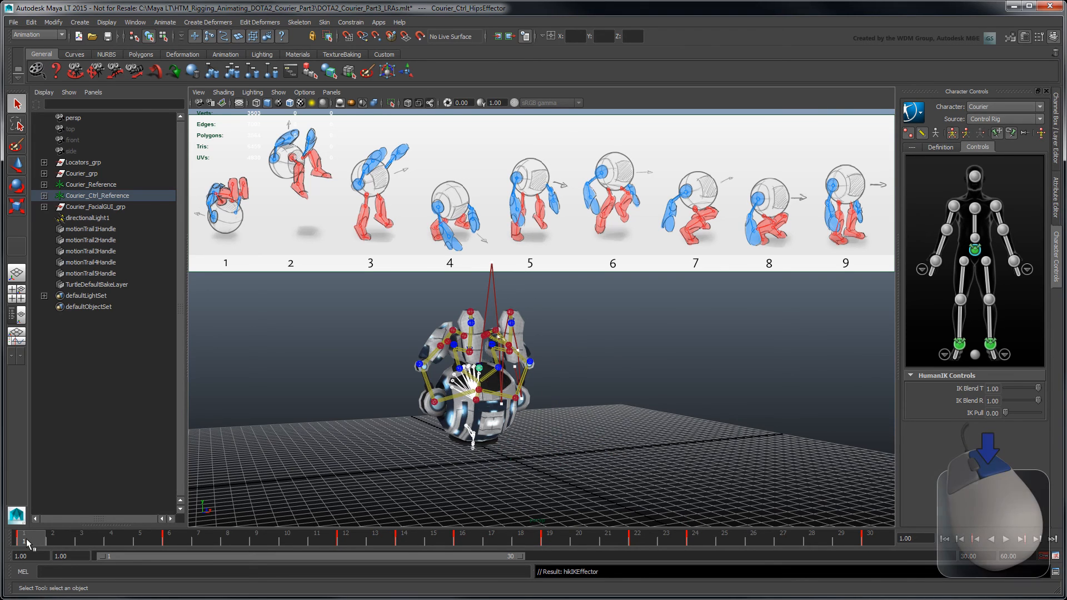
{"action": "right_click", "coordinate": [27, 541]}
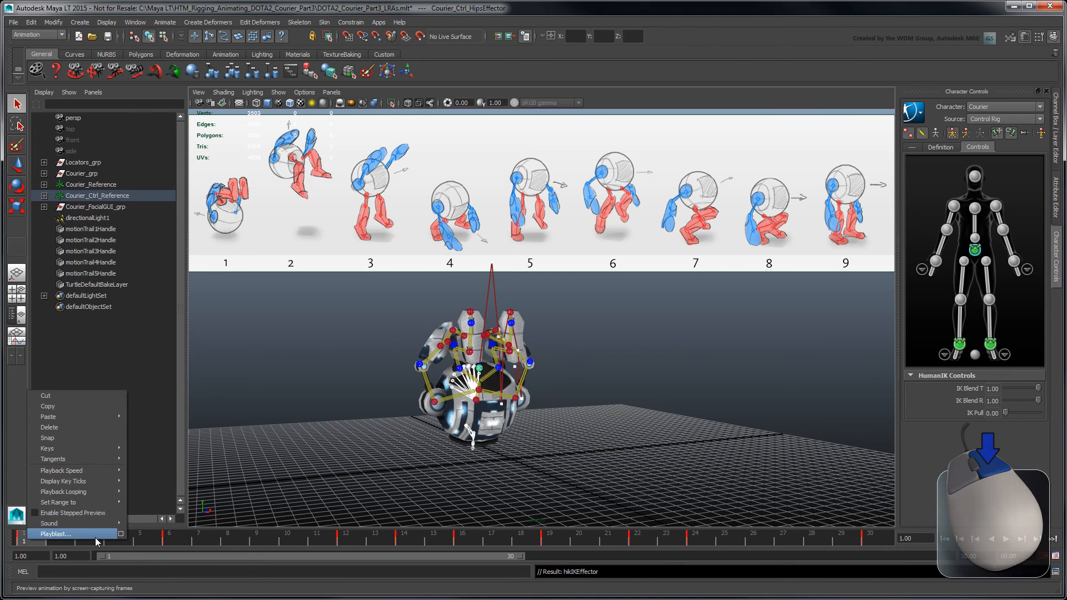